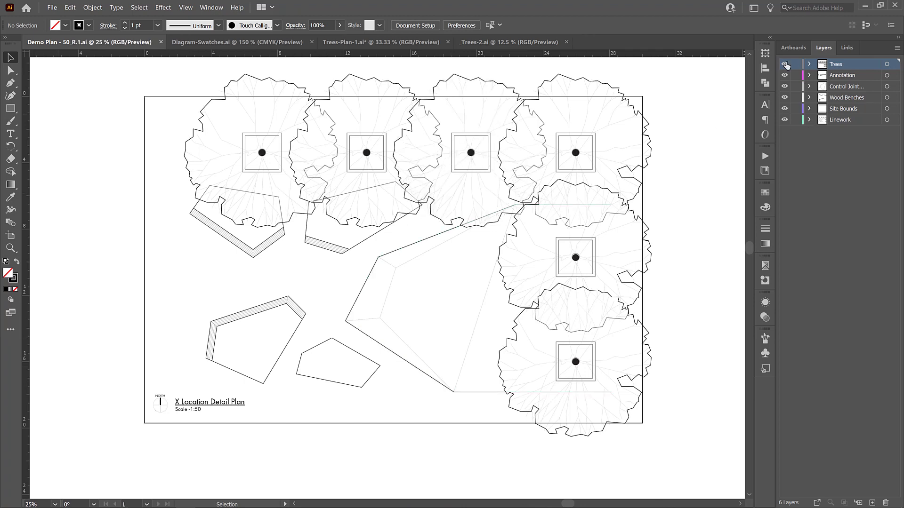
- Hide the Trees layer and make the new Hatches layer the target layer
left_click(784, 64)
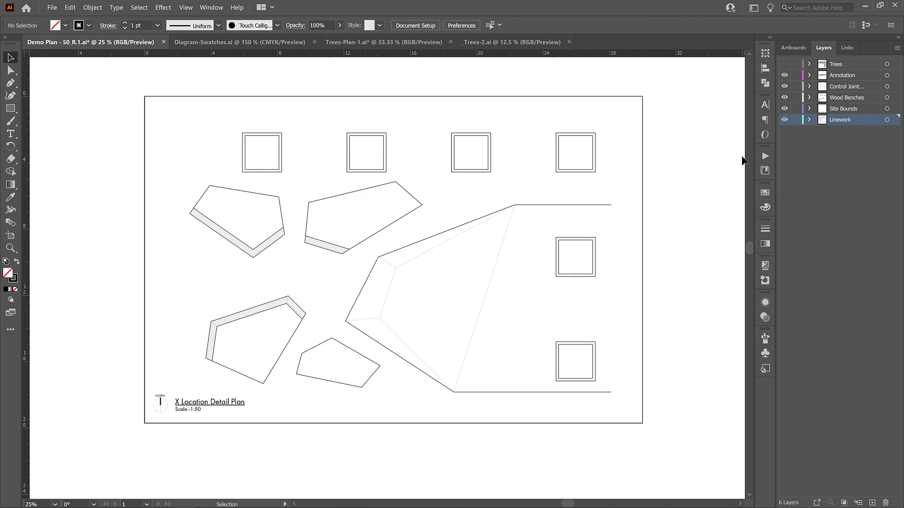
mouse_move(860, 258)
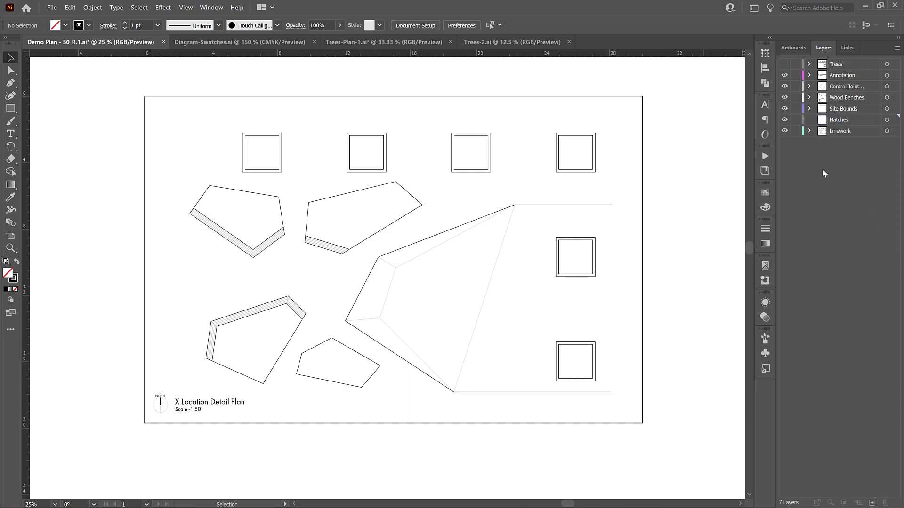
left_click(838, 119)
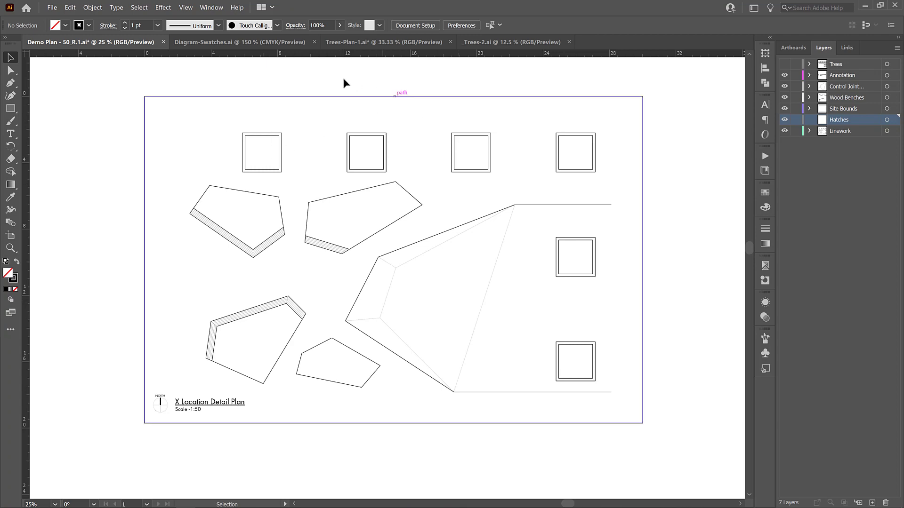
- Select several hatch pattern squares in the Diagram-Swatches document to copy into the plan
left_click(240, 42)
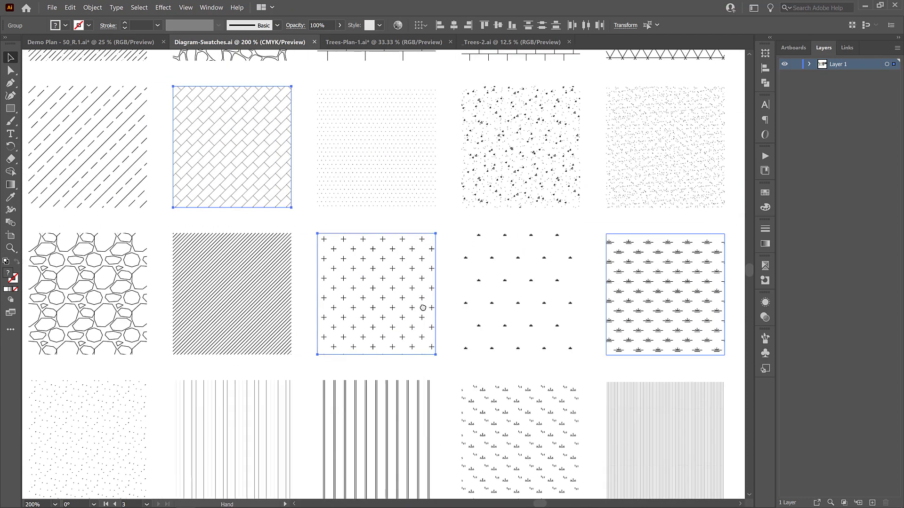
scroll("down", 3)
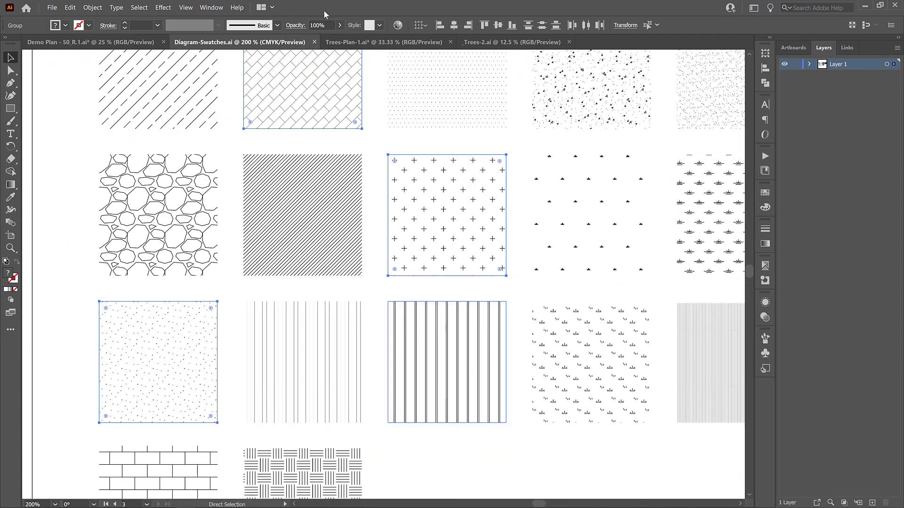
left_click(86, 41)
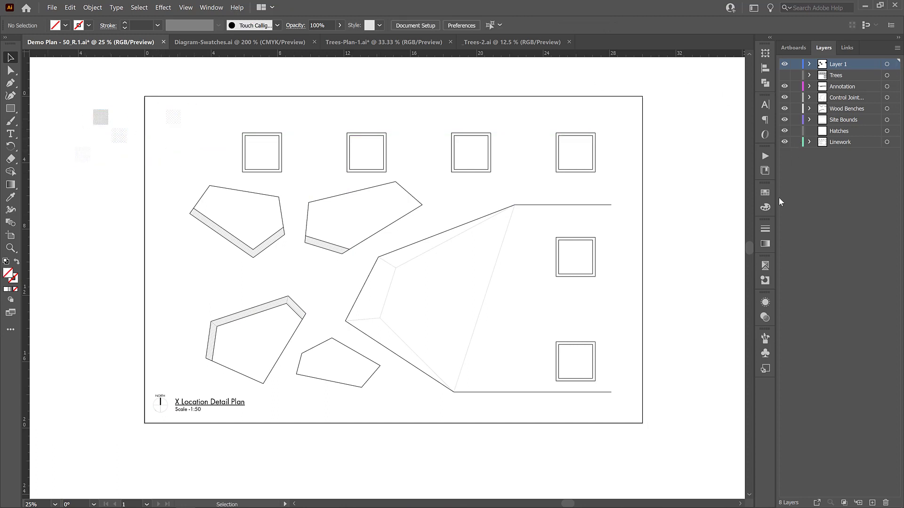
mouse_move(764, 193)
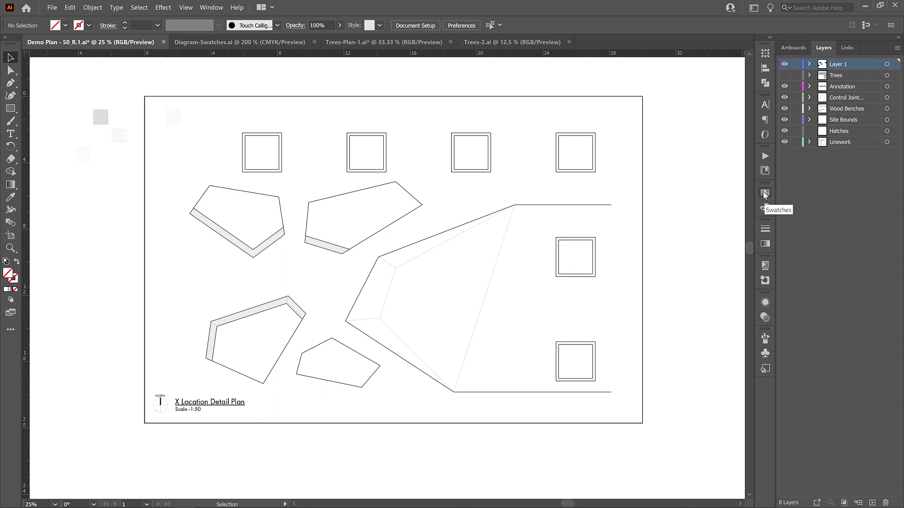
- Show the Swatches panel and select the inner square of the lower-right tree pit
left_click(764, 193)
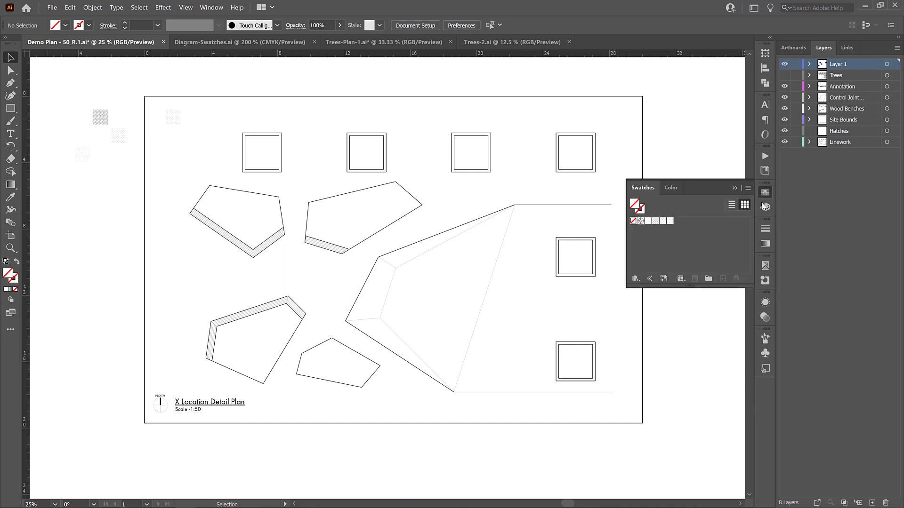
mouse_move(651, 229)
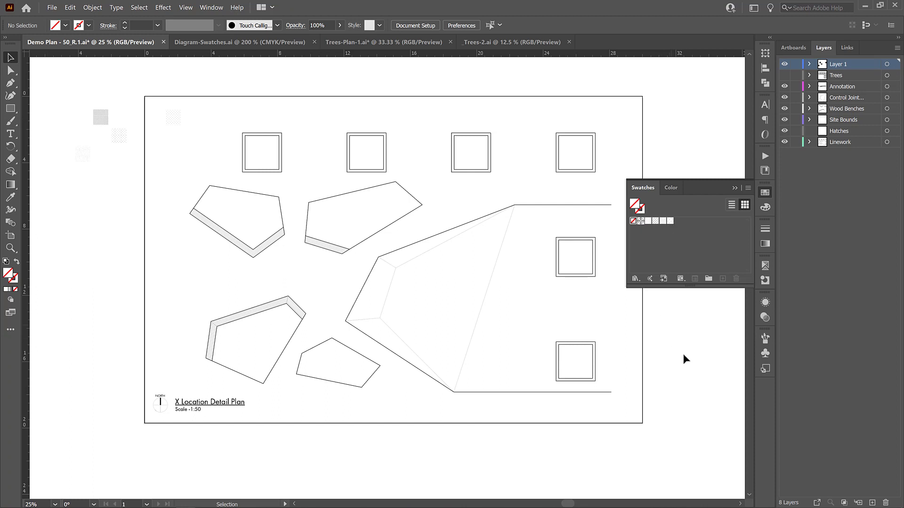
left_click(574, 362)
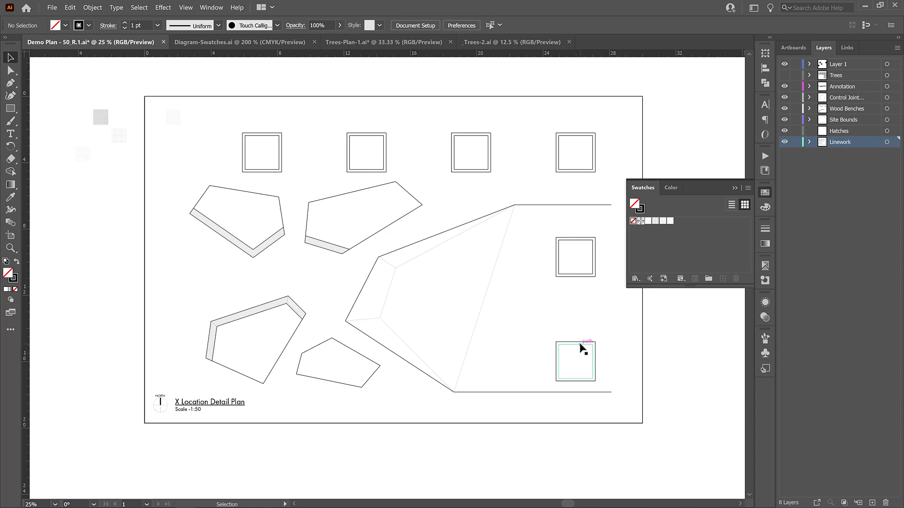
left_click(574, 362)
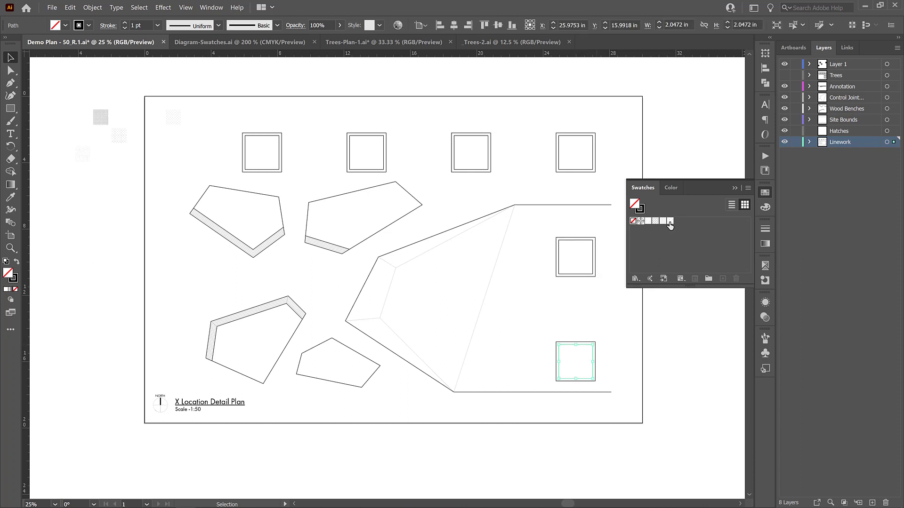
left_click(669, 221)
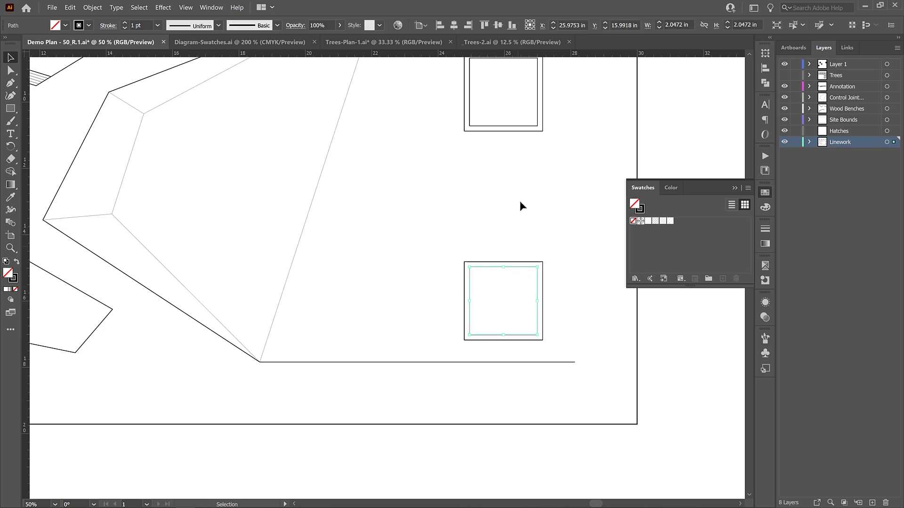
mouse_move(520, 255)
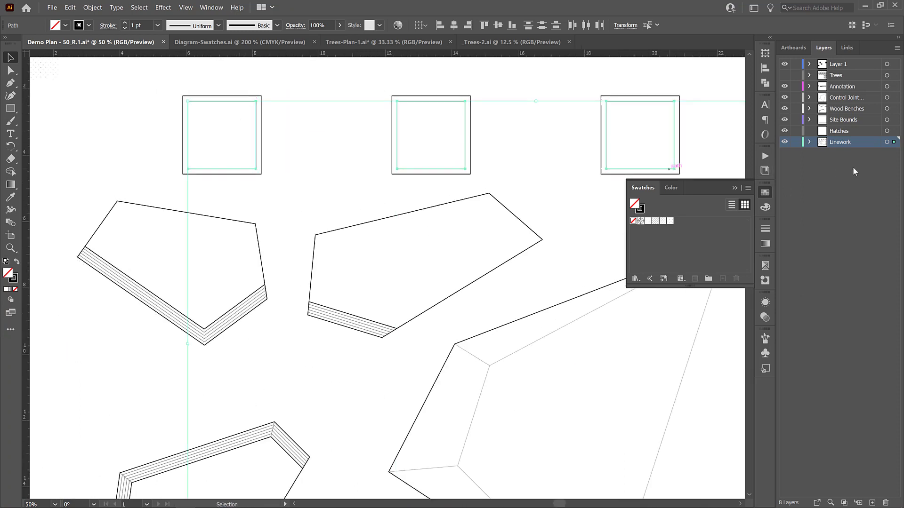
- Target the Hatches layer, hide Linework and paste the inner squares in place via Edit
left_click(839, 131)
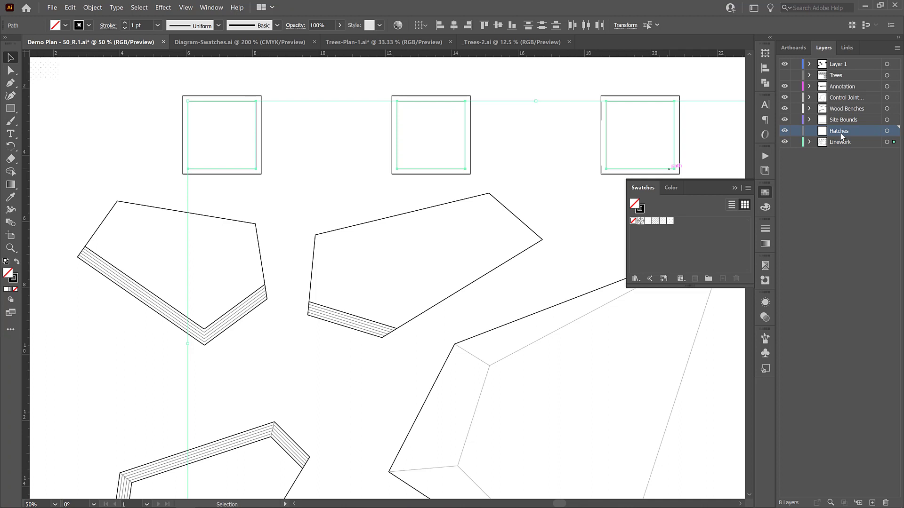
left_click(839, 142)
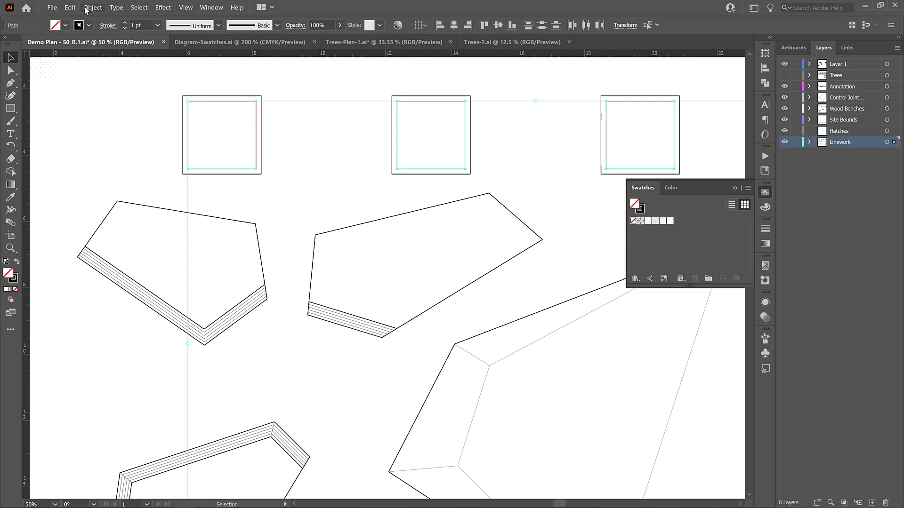
left_click(69, 6)
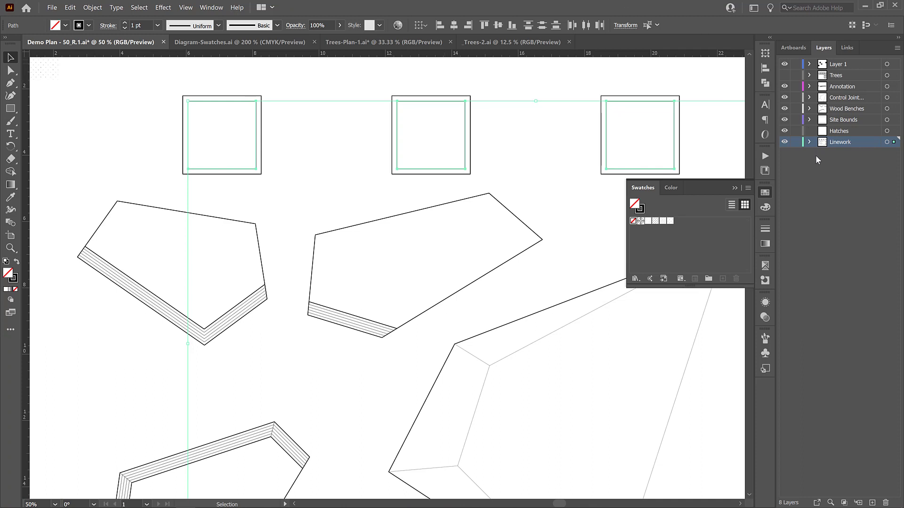
mouse_move(893, 147)
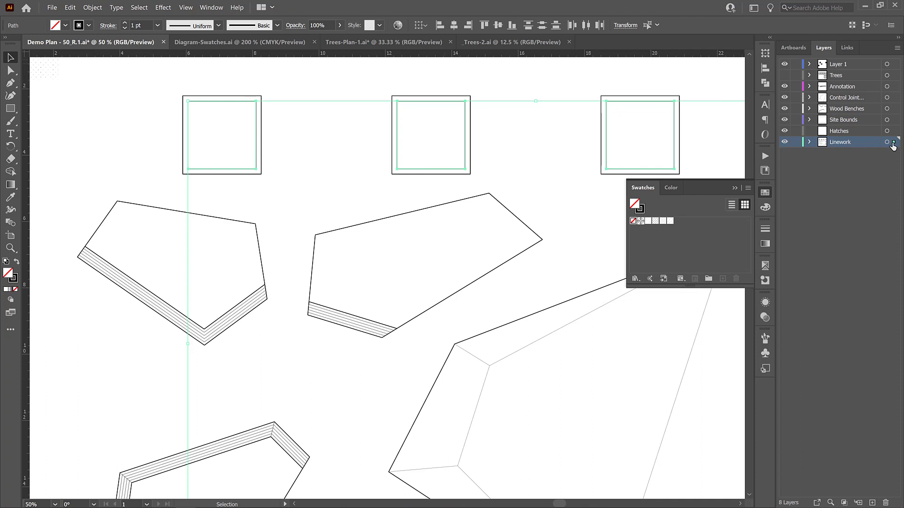
mouse_move(892, 132)
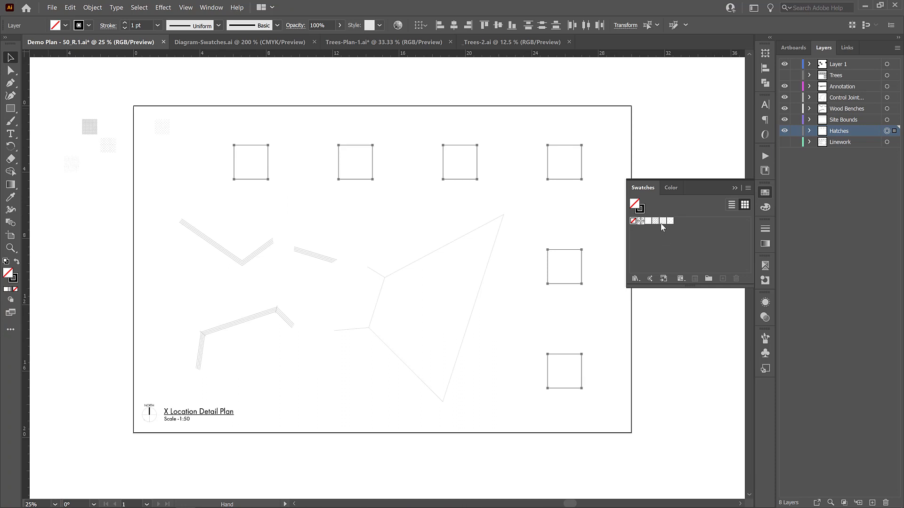
- Fill the tree pit squares with the dotted hatch swatch after trying a wavy one, then restore Linework
left_click(662, 220)
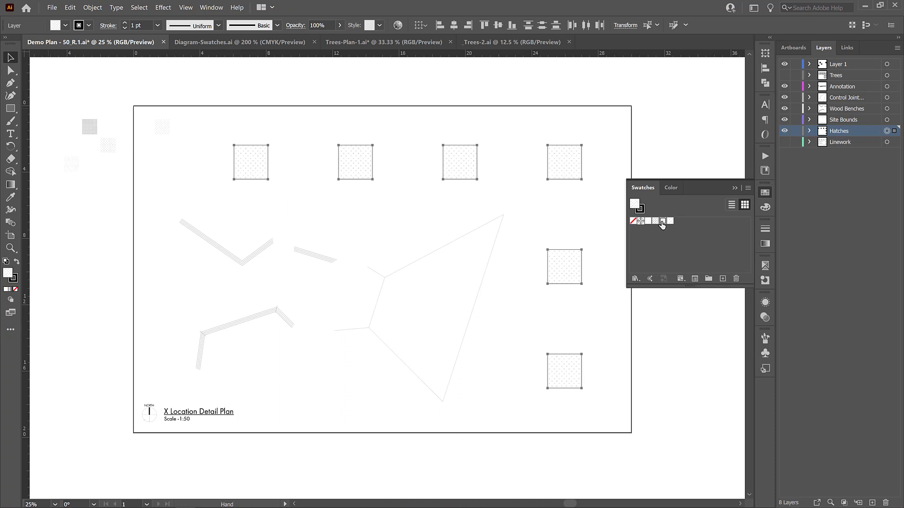
left_click(648, 221)
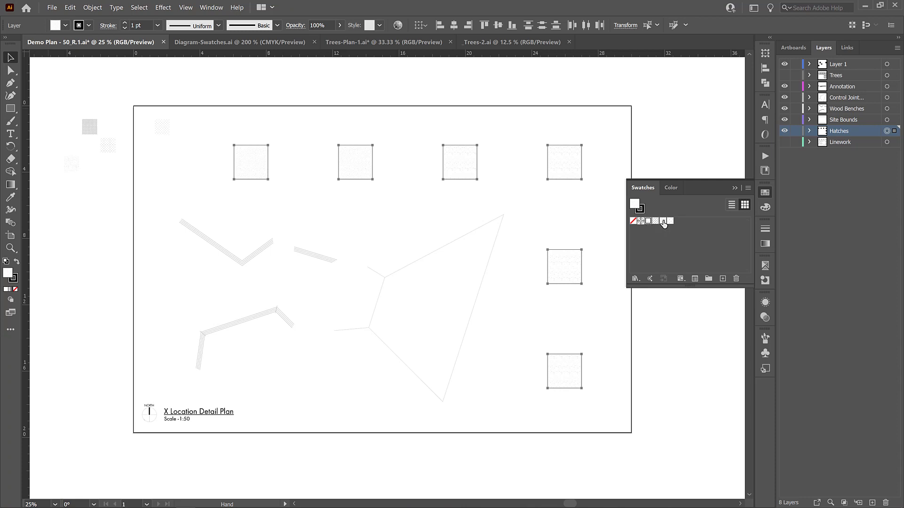
left_click(663, 222)
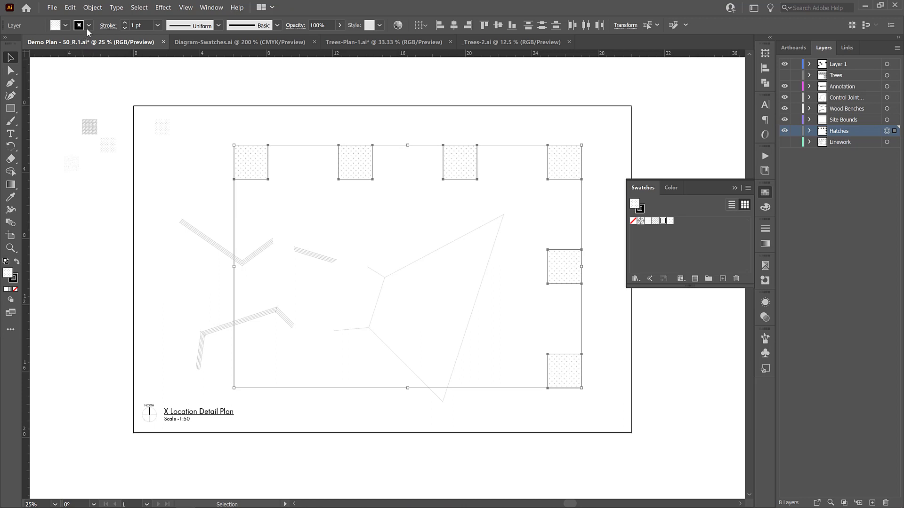
left_click(65, 24)
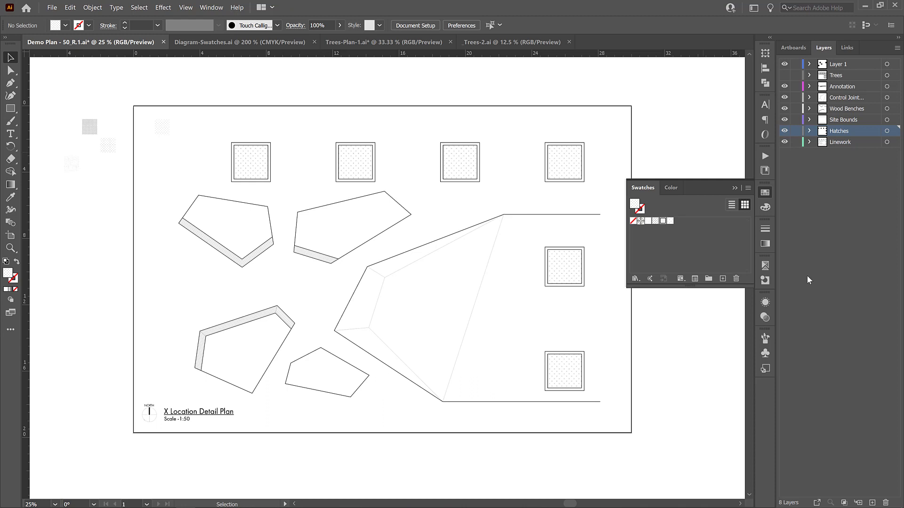
mouse_move(227, 207)
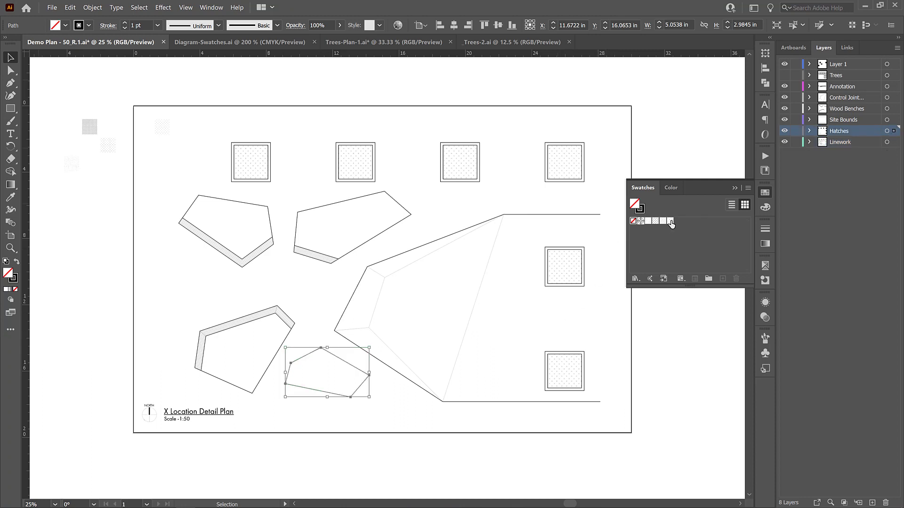
- Fill the small lower planter and the striped bottom-left area with the grass pattern swatch
left_click(669, 221)
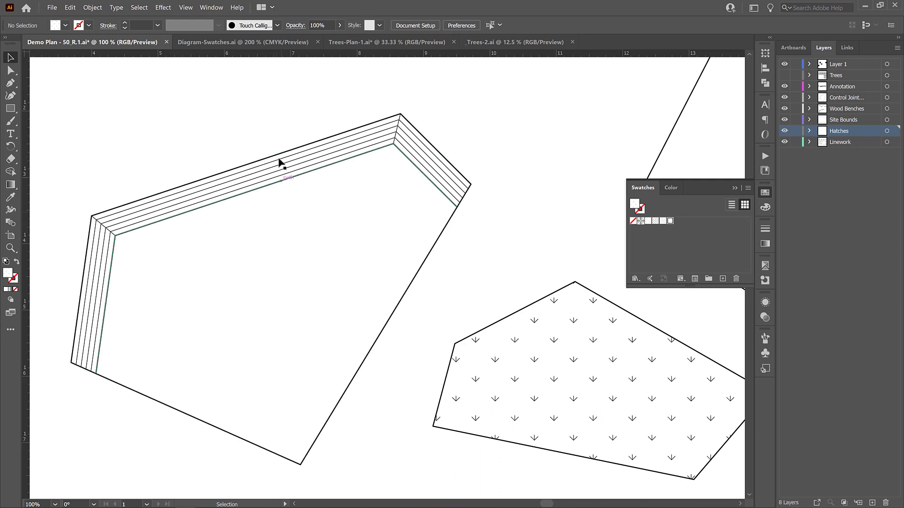
left_click(282, 163)
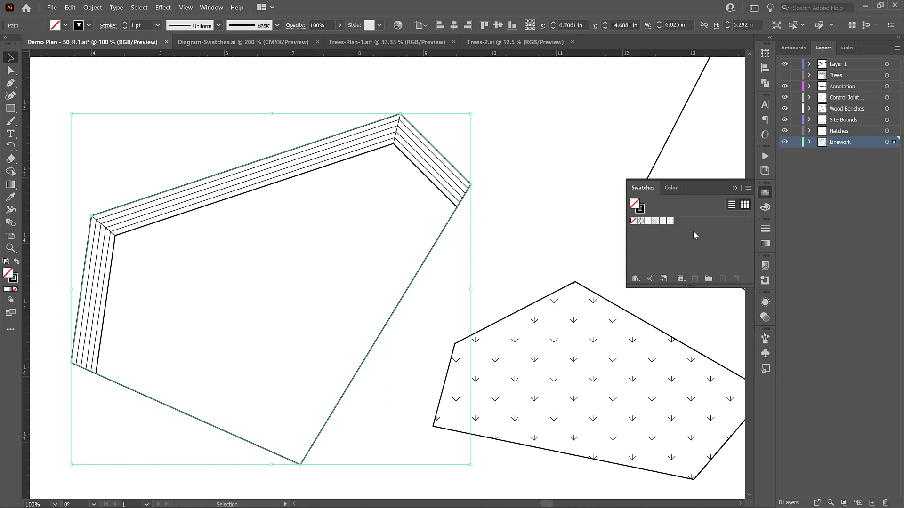
left_click(669, 220)
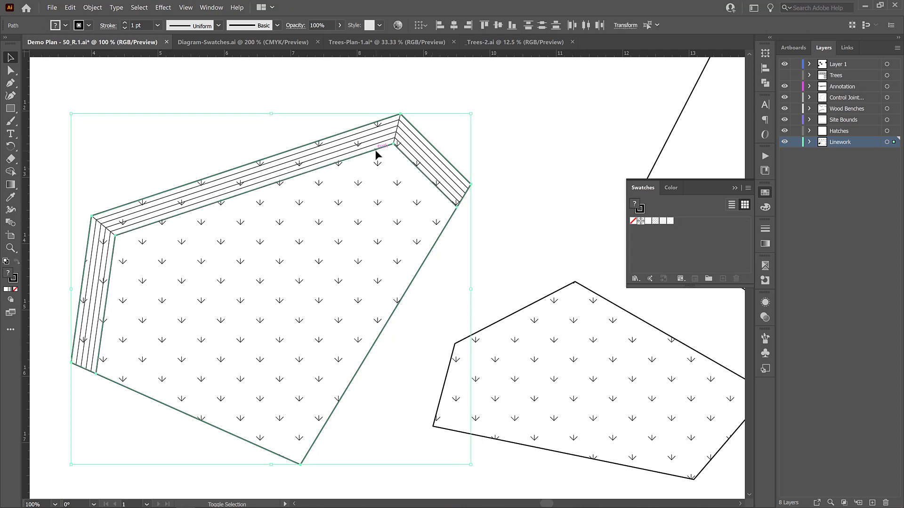
right_click(377, 155)
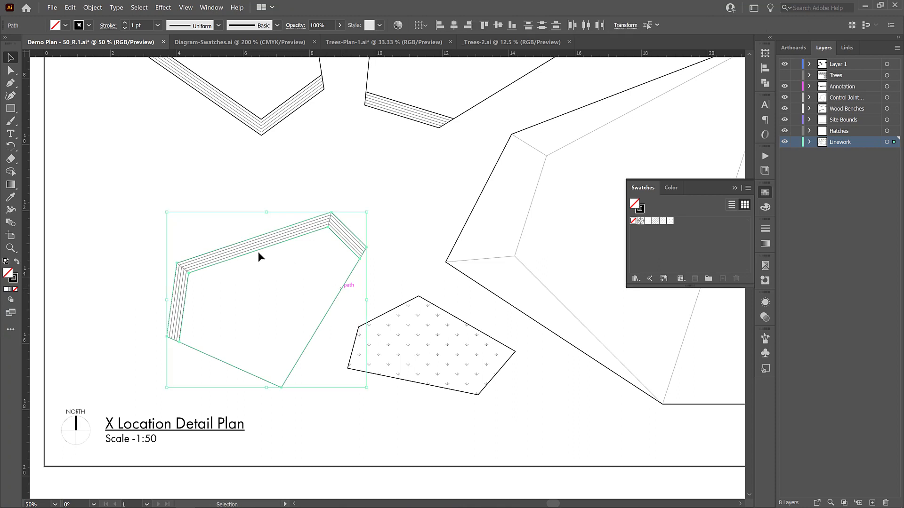
mouse_move(122, 286)
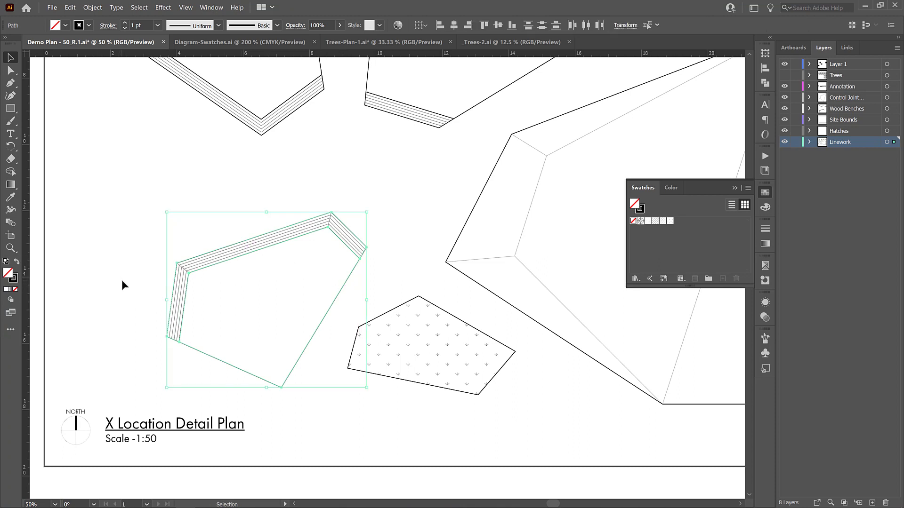
- Make the selected hatch-edged polygon a Live Paint group via Object > Live Paint > Make
left_click(92, 7)
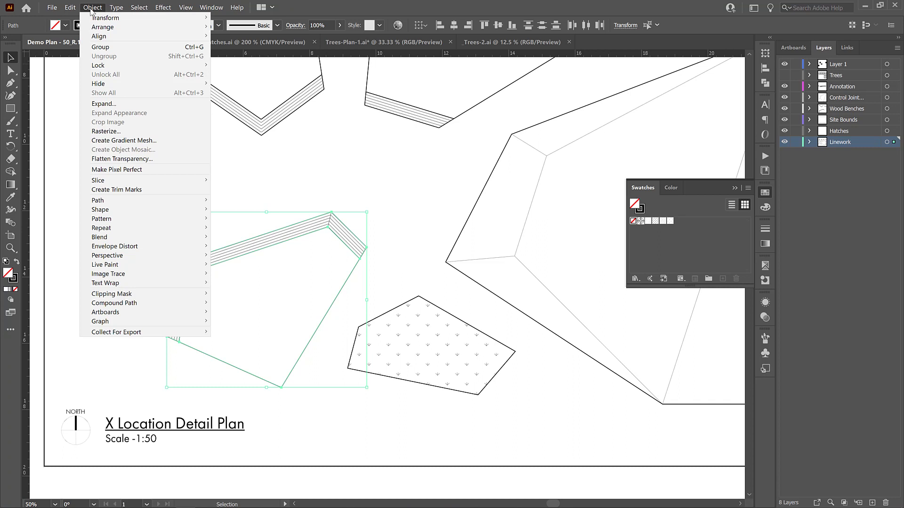
mouse_move(99, 237)
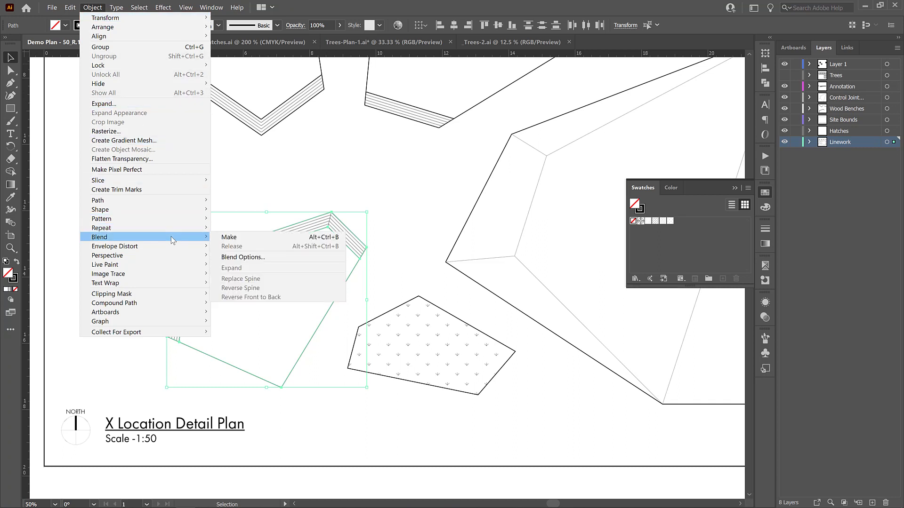
mouse_move(114, 264)
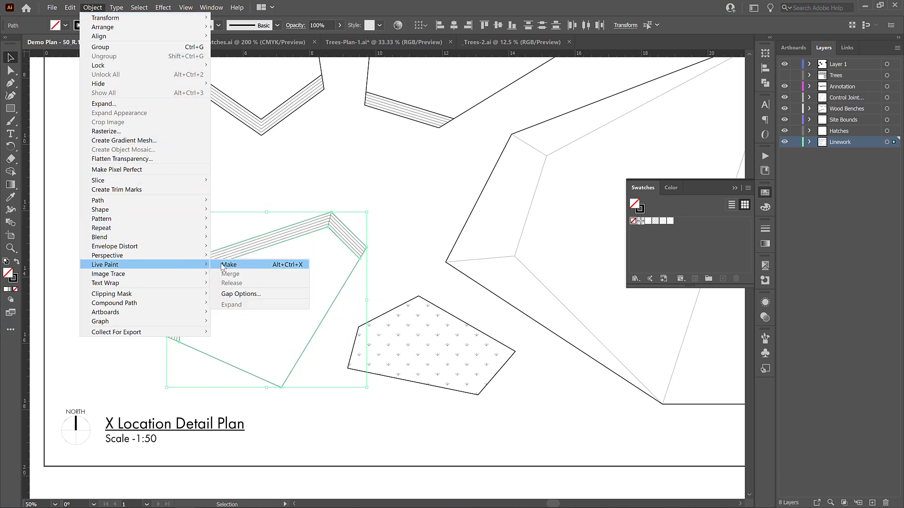
left_click(229, 265)
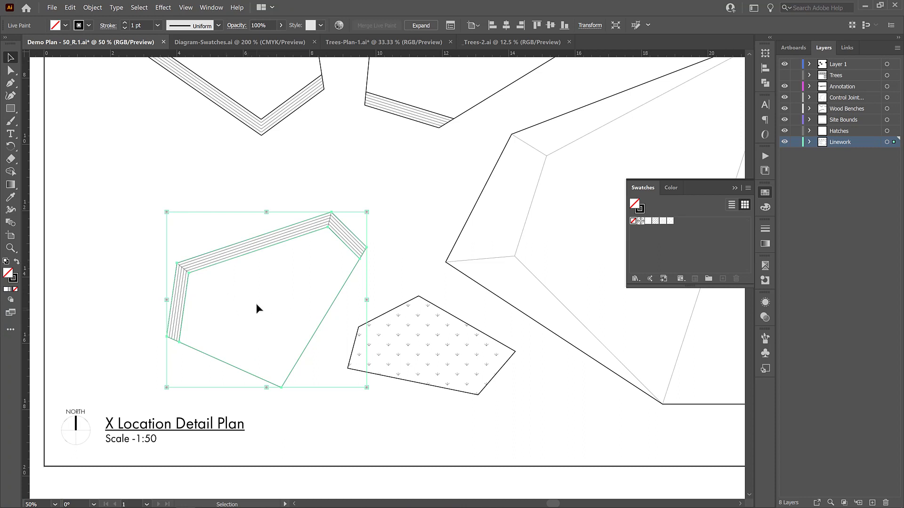
mouse_move(14, 269)
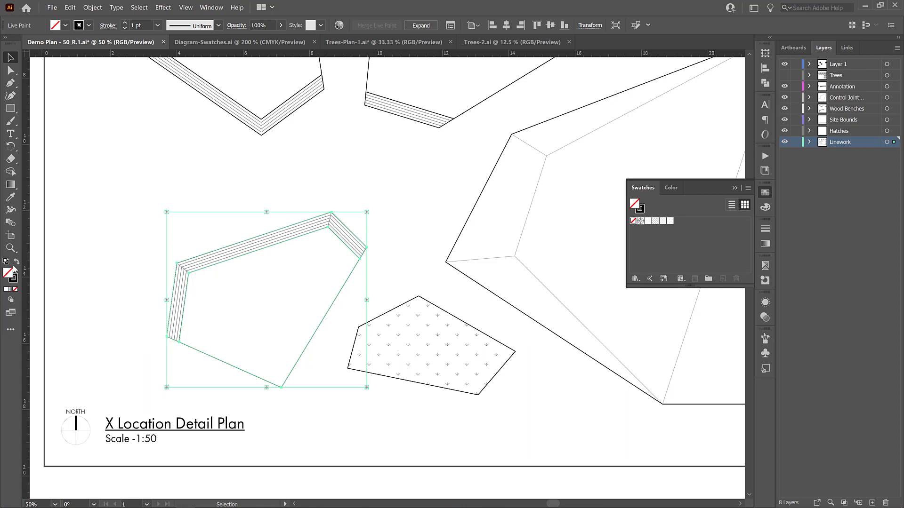
- Pick the Live Paint Bucket from the All Tools drawer and paint the polygon's interior faces with the hatch
left_click(11, 330)
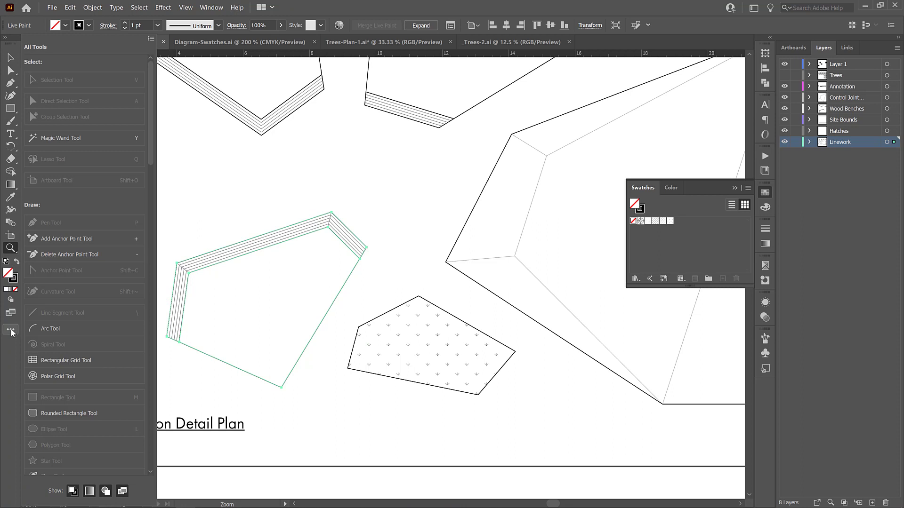
scroll("down", 3)
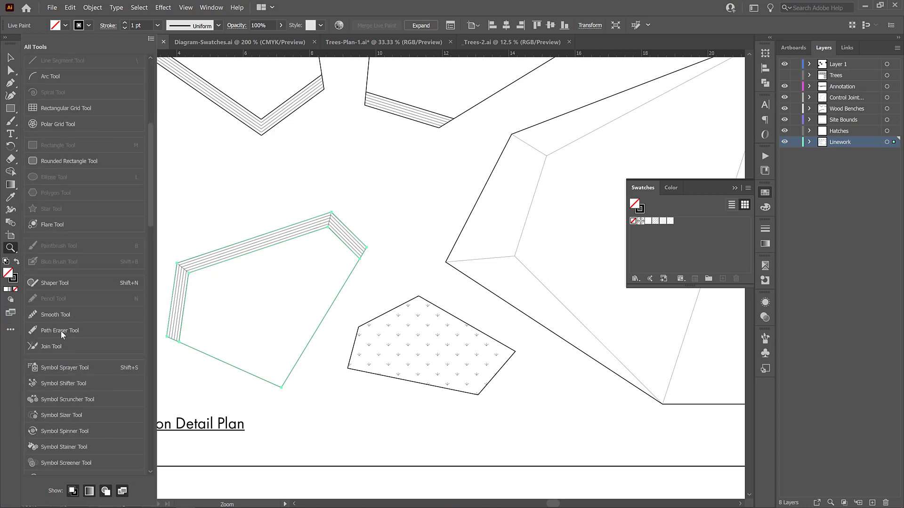
scroll("down", 3)
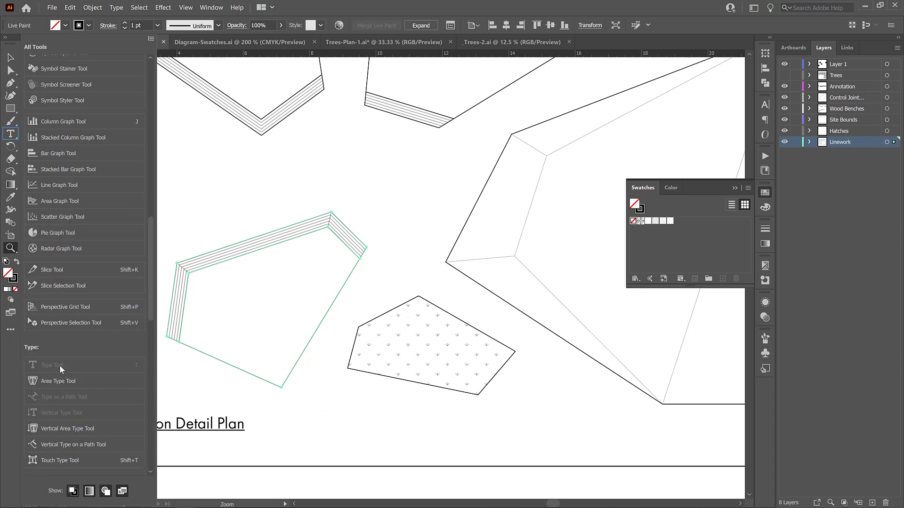
scroll("down", 3)
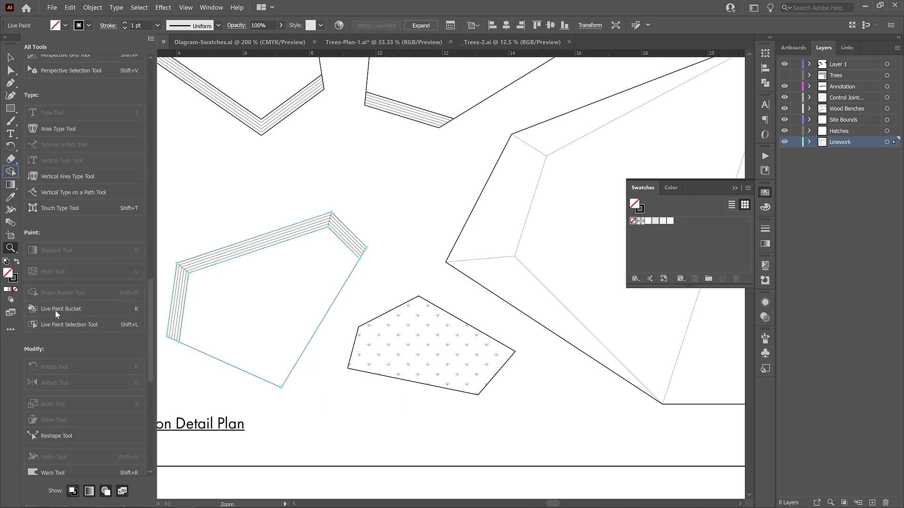
mouse_move(57, 312)
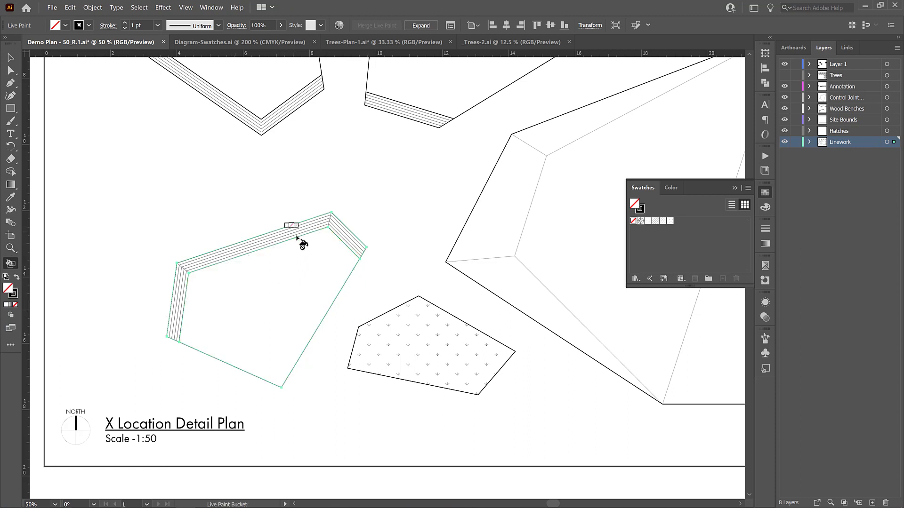
left_click(297, 283)
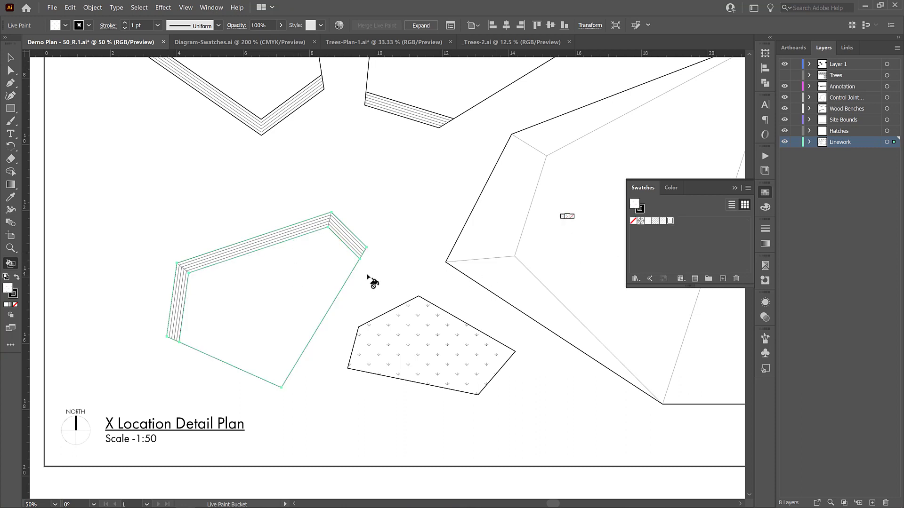
left_click(279, 305)
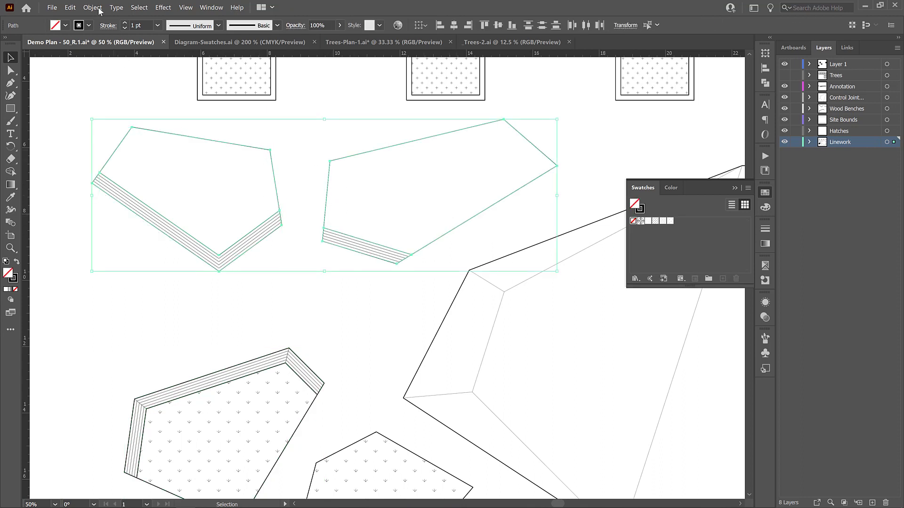
- Make the two upper striped polygons a Live Paint group via Object > Live Paint
left_click(92, 6)
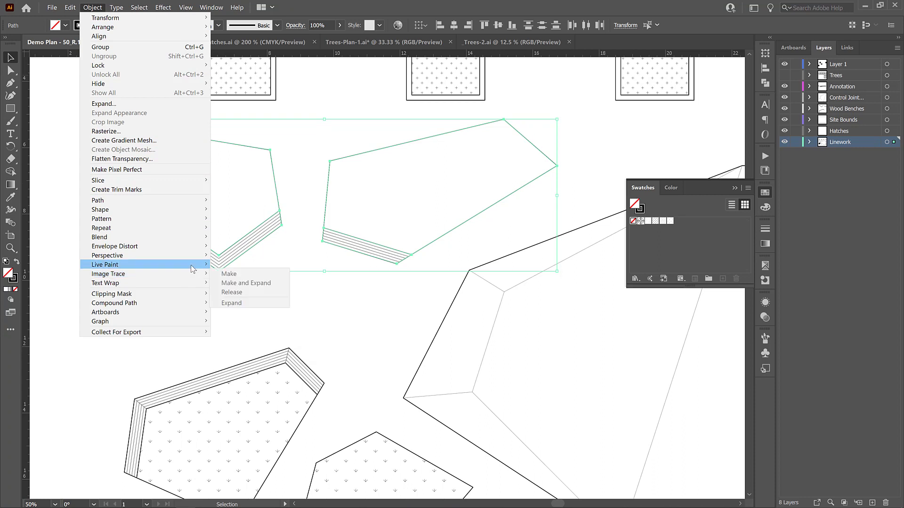
left_click(229, 274)
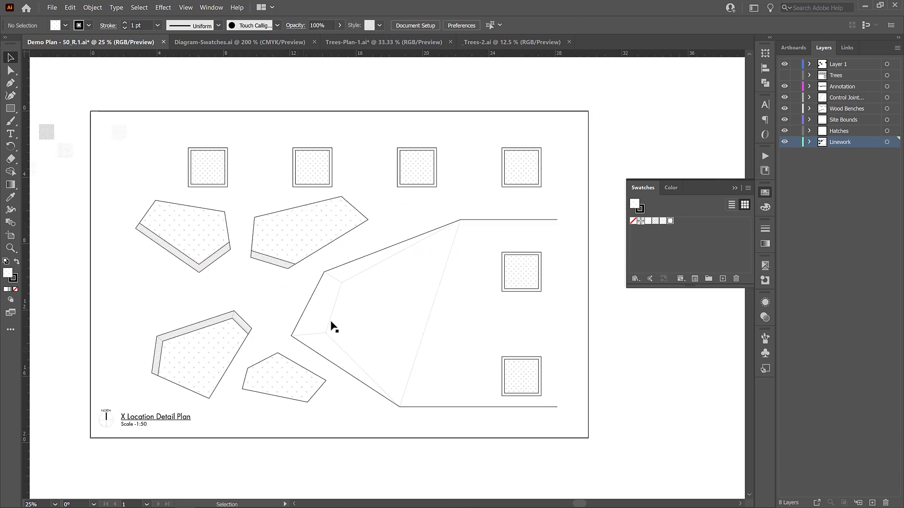
mouse_move(305, 339)
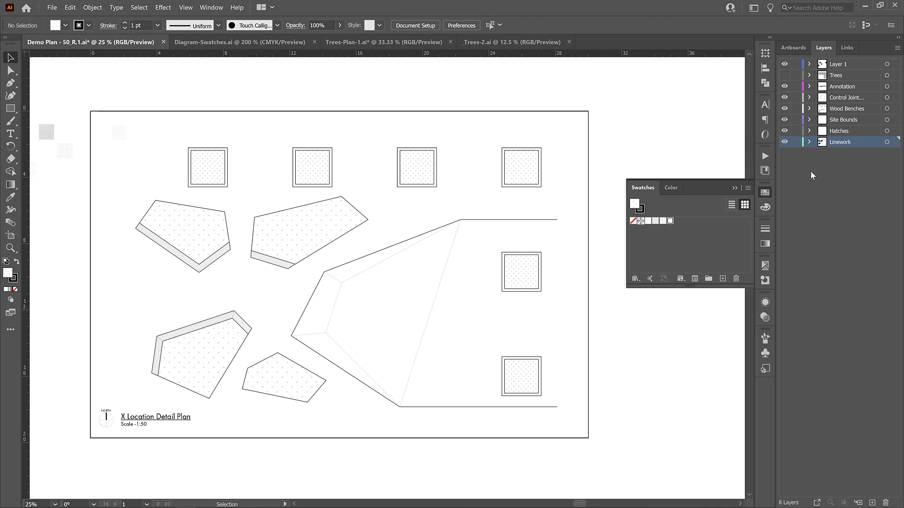
mouse_move(564, 228)
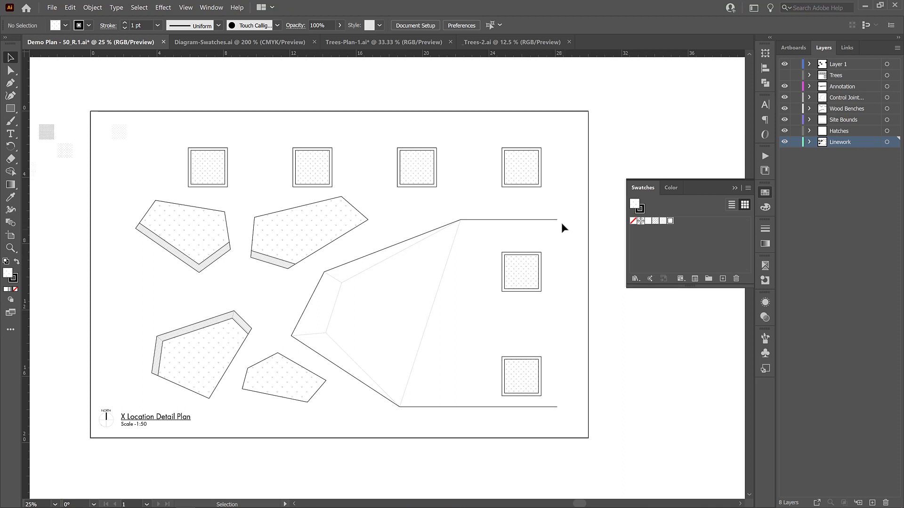
- With the Pen tool (P), draw a vertical line joining the site shape's upper and lower right endpoints
key("p")
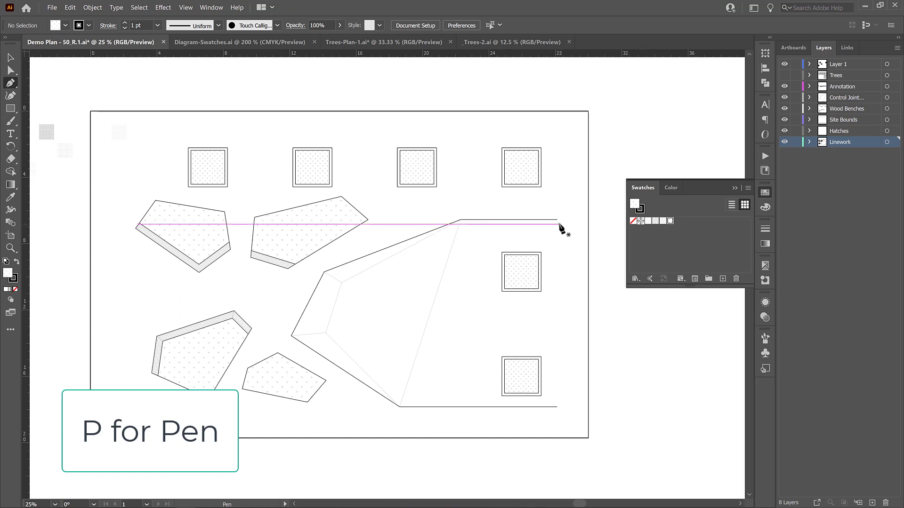
left_click(555, 222)
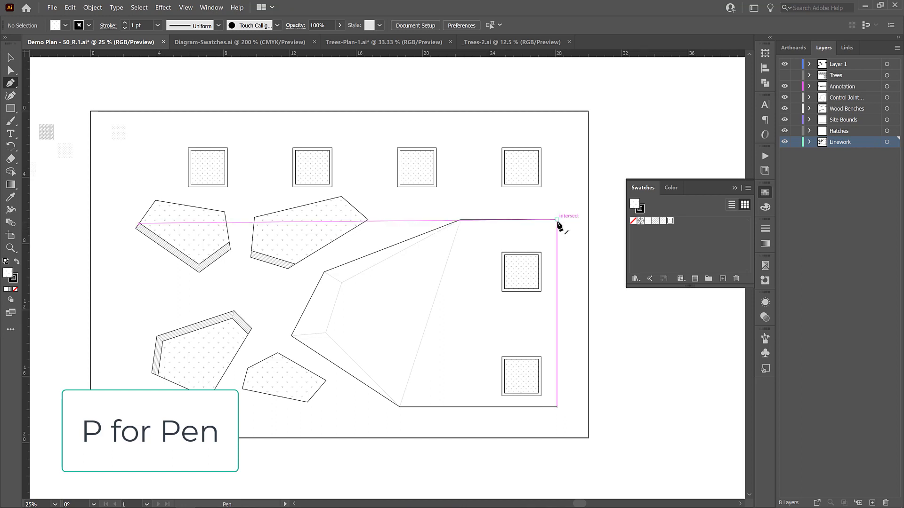
left_click(557, 222)
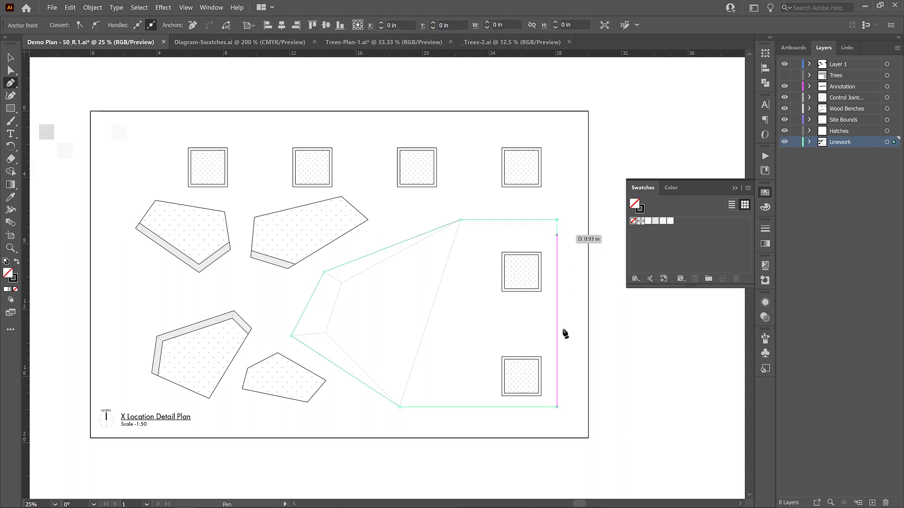
left_click(558, 410)
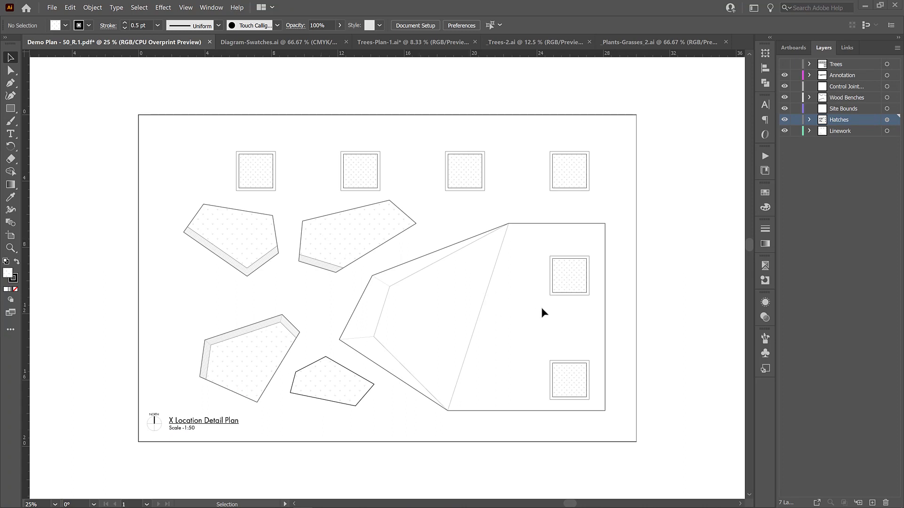
mouse_move(567, 276)
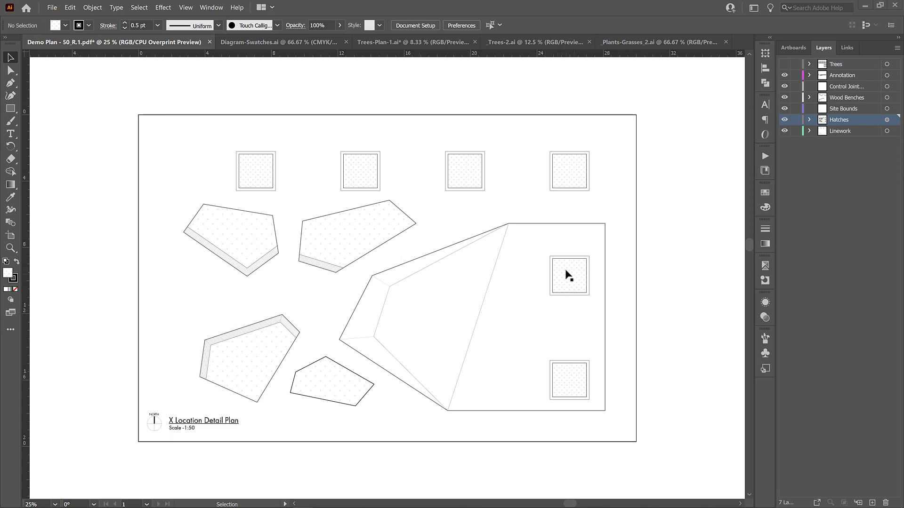
mouse_move(532, 260)
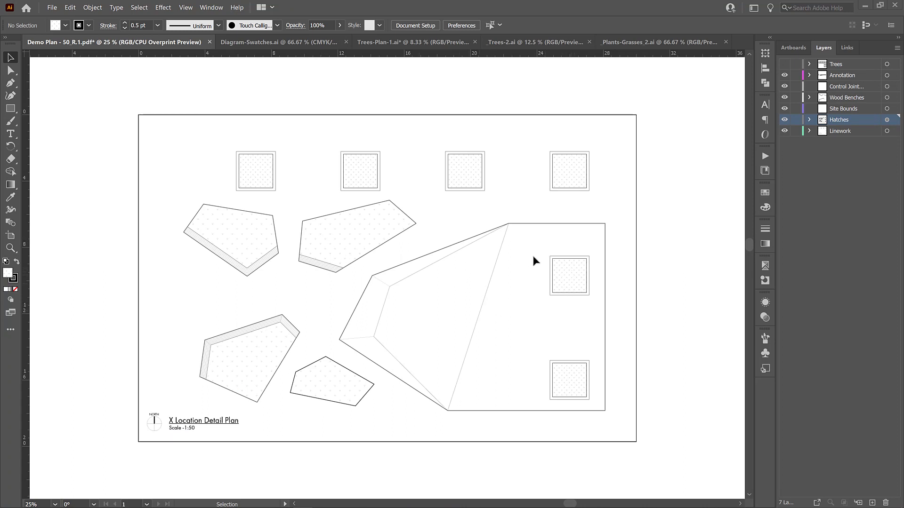
mouse_move(409, 147)
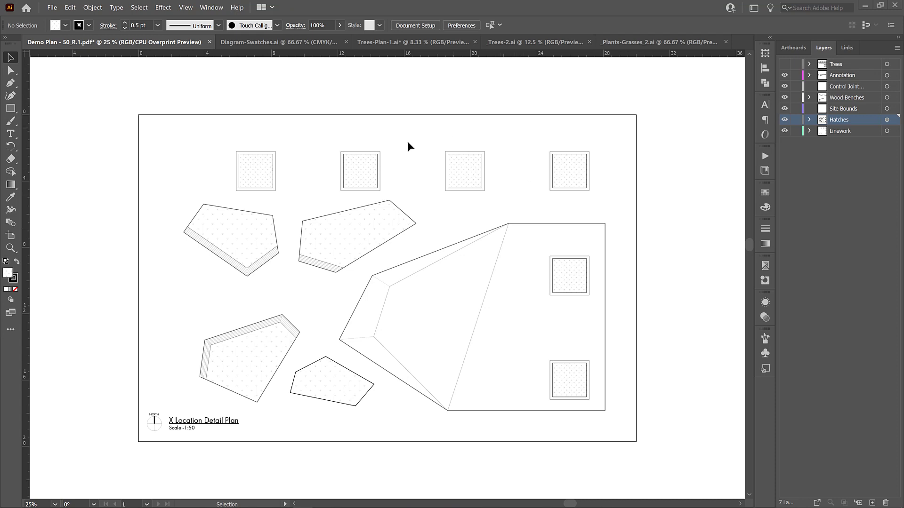
mouse_move(336, 286)
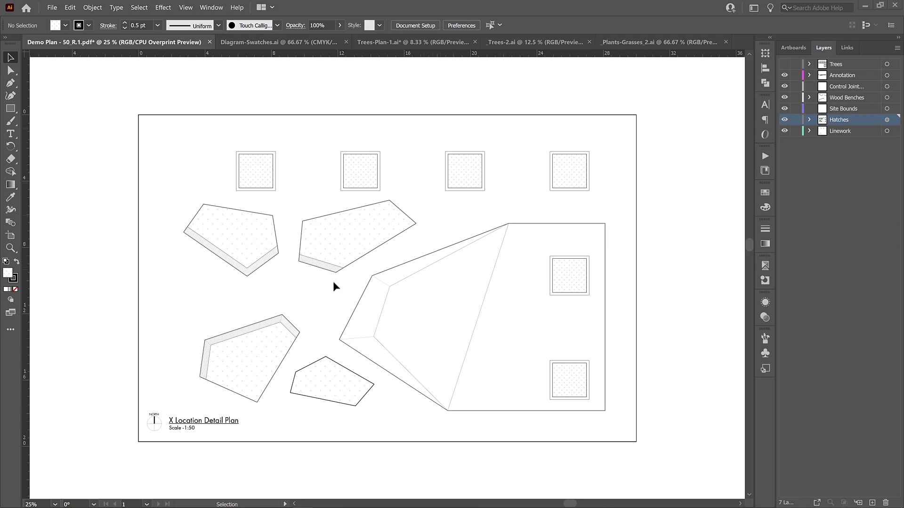
mouse_move(245, 299)
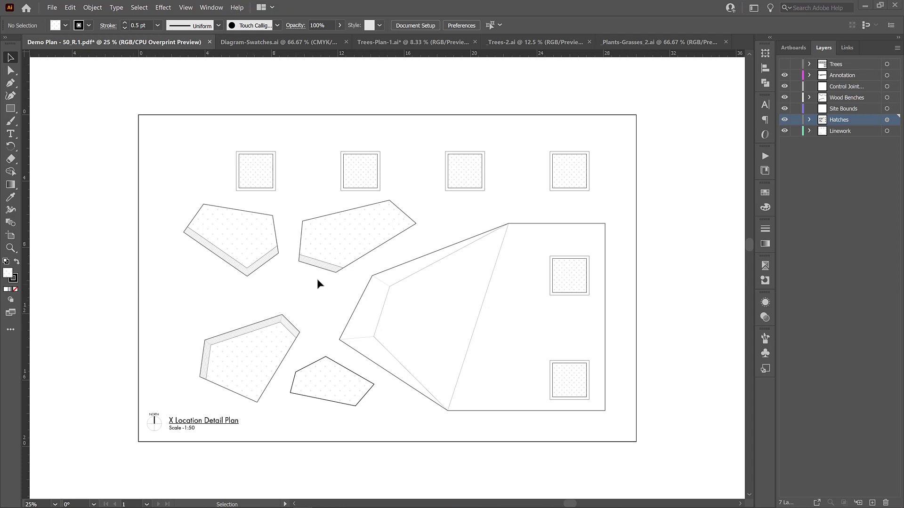
mouse_move(813, 173)
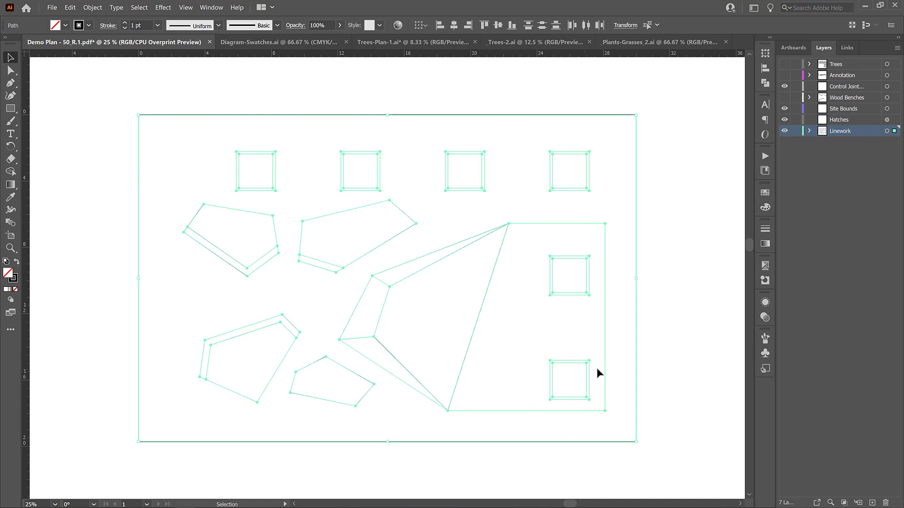
mouse_move(204, 70)
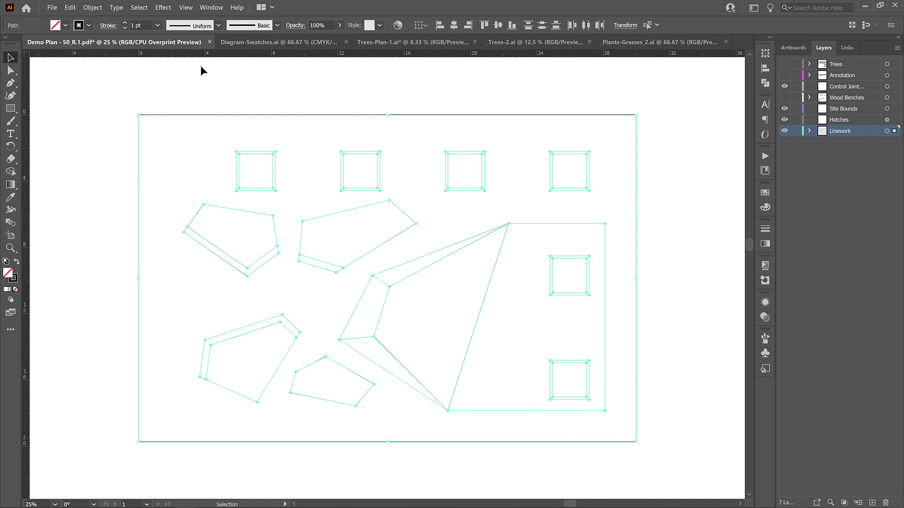
- Copy the linework onto the Hatches layer and hide the Linework layer
left_click(70, 7)
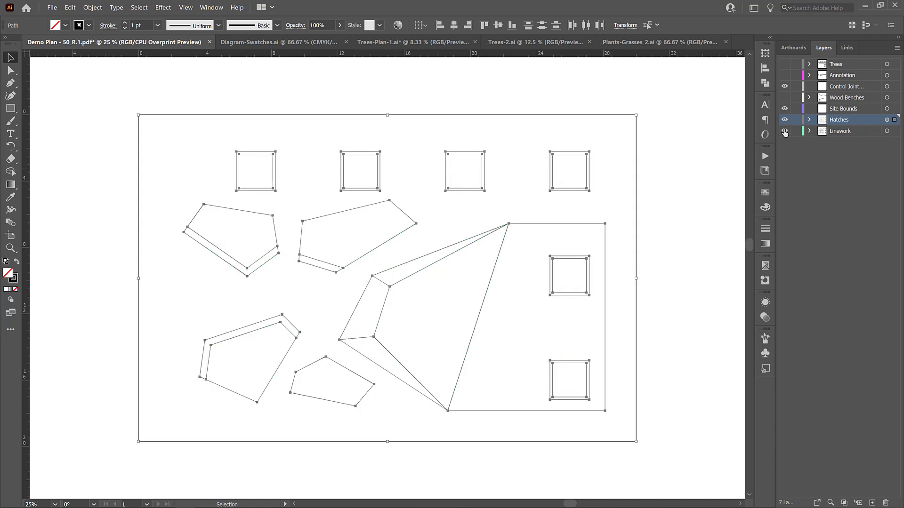
left_click(568, 247)
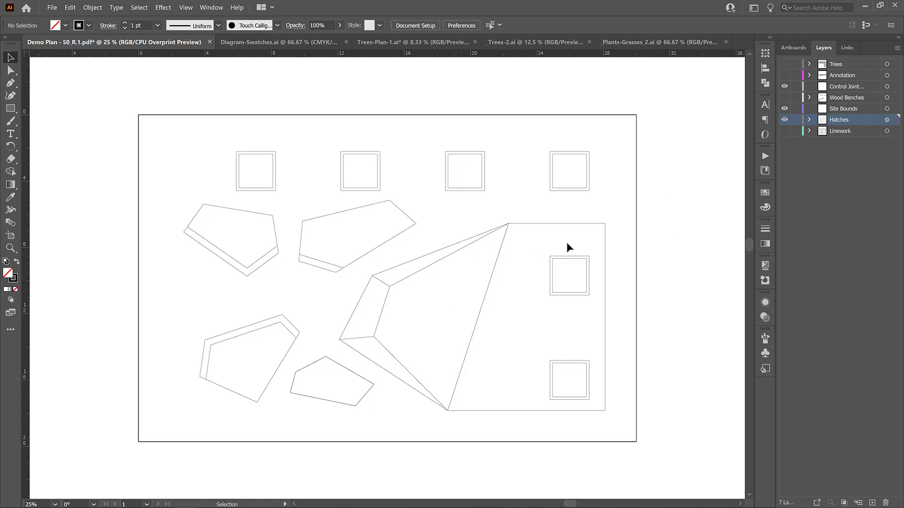
mouse_move(106, 94)
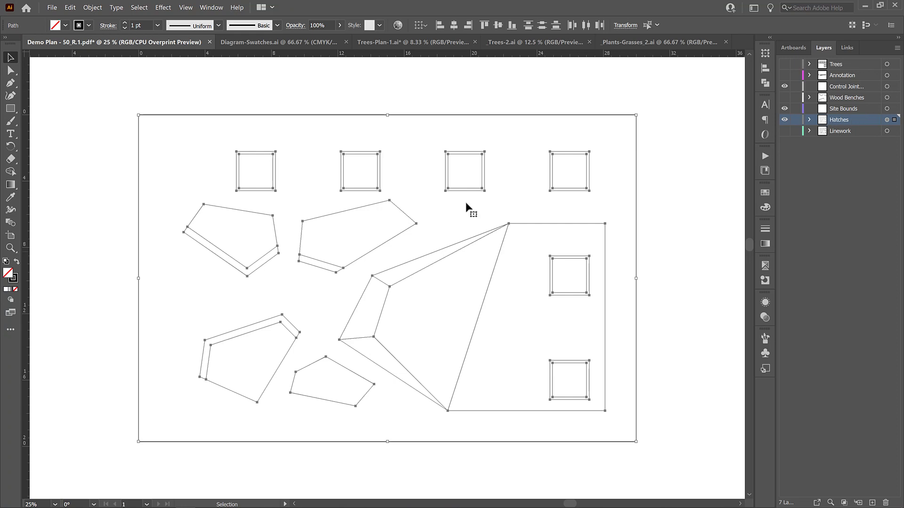
- Make the copied Hatches-layer paths a Live Paint group, accepting the appearance-loss warning, then deselect
left_click(92, 8)
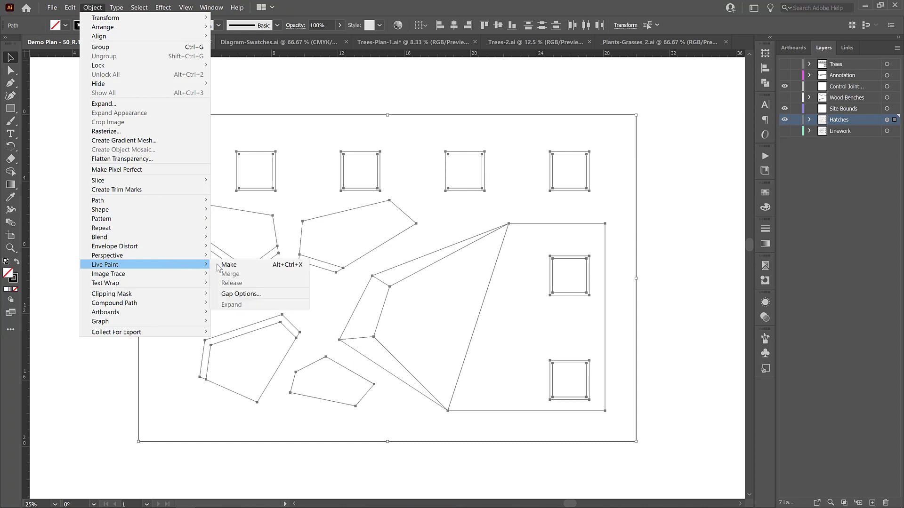
left_click(228, 264)
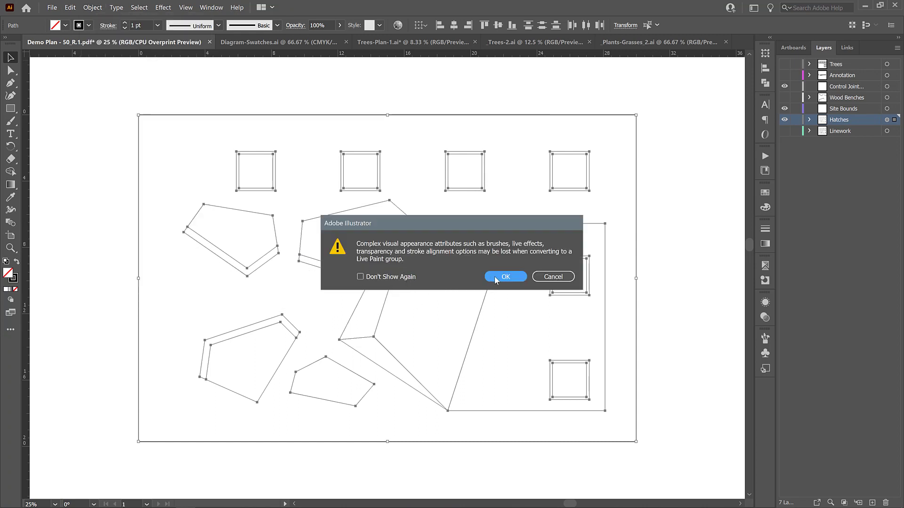
left_click(504, 277)
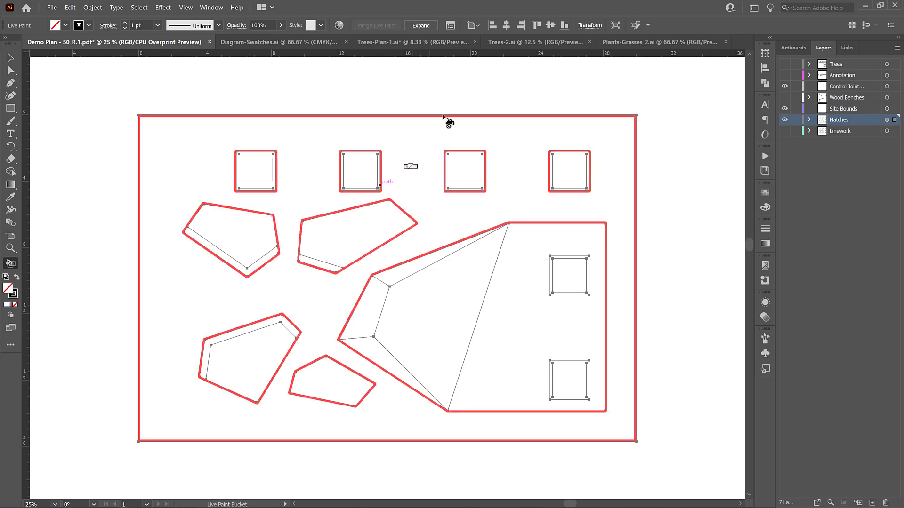
left_click(464, 171)
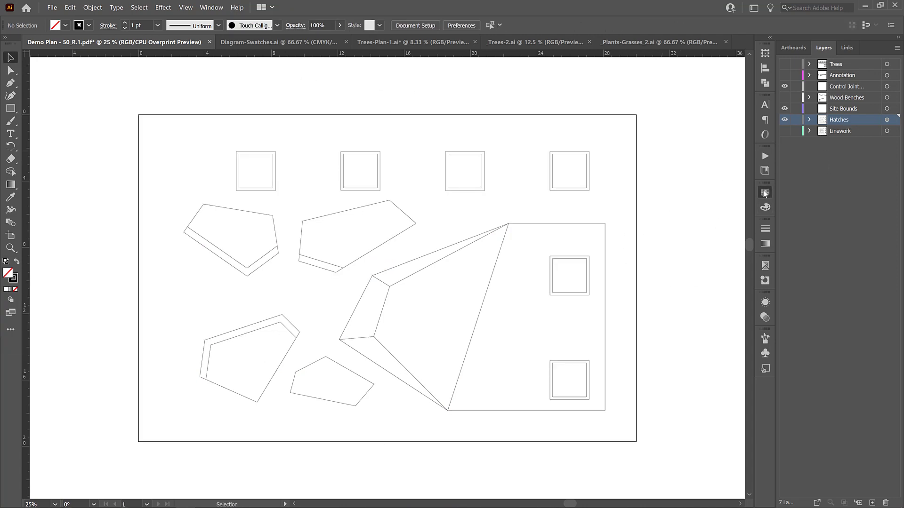
- Bring up the Swatches panel with a white fill active for painting the regions
left_click(765, 193)
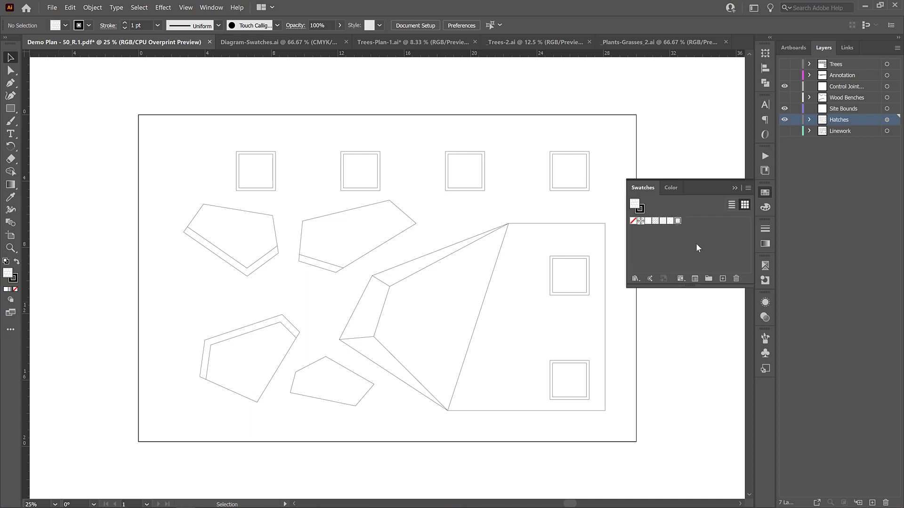
mouse_move(588, 214)
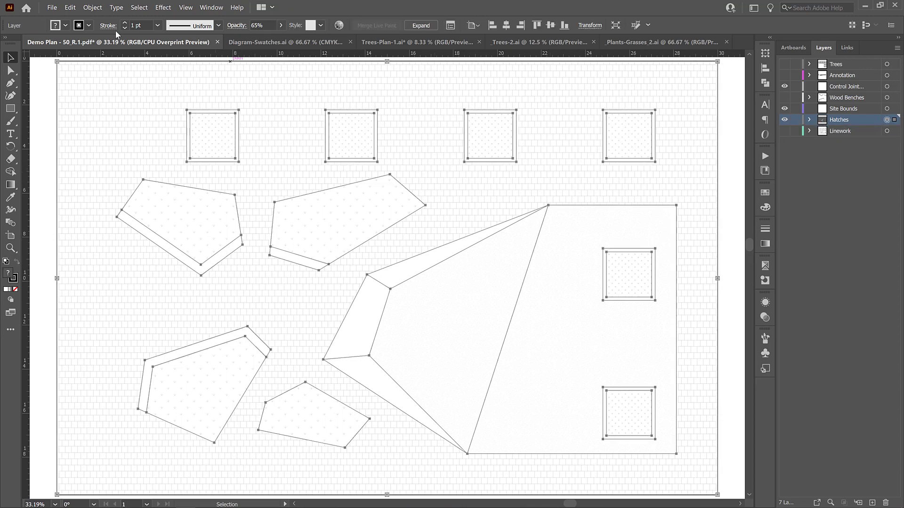
- Give the Live Paint hatch group a new outline weight from the Stroke list
left_click(158, 24)
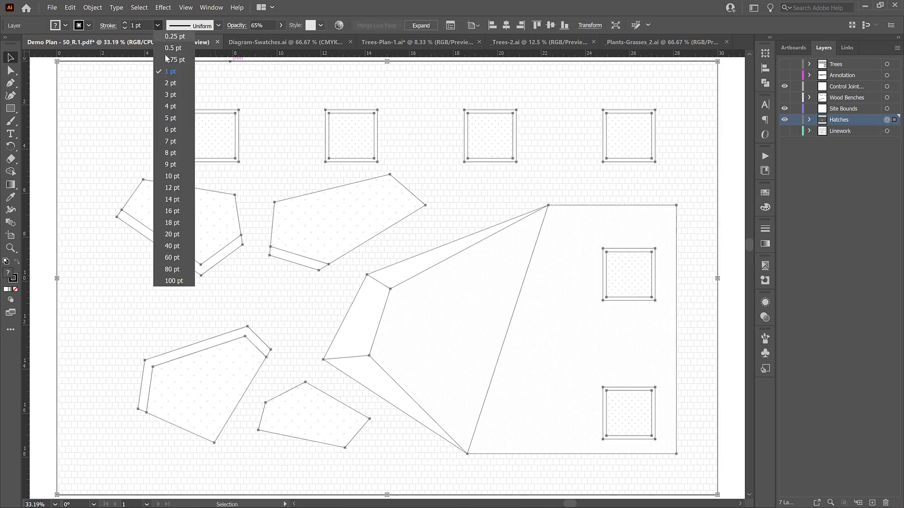
left_click(170, 71)
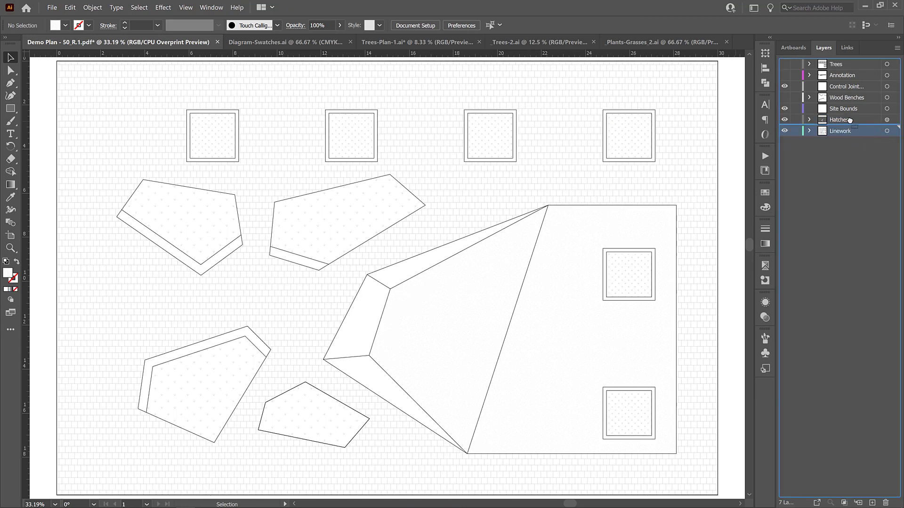
- Move Linework above Hatches and set the control joint lines to 0.5 pt
left_click_drag(840, 131, 840, 120)
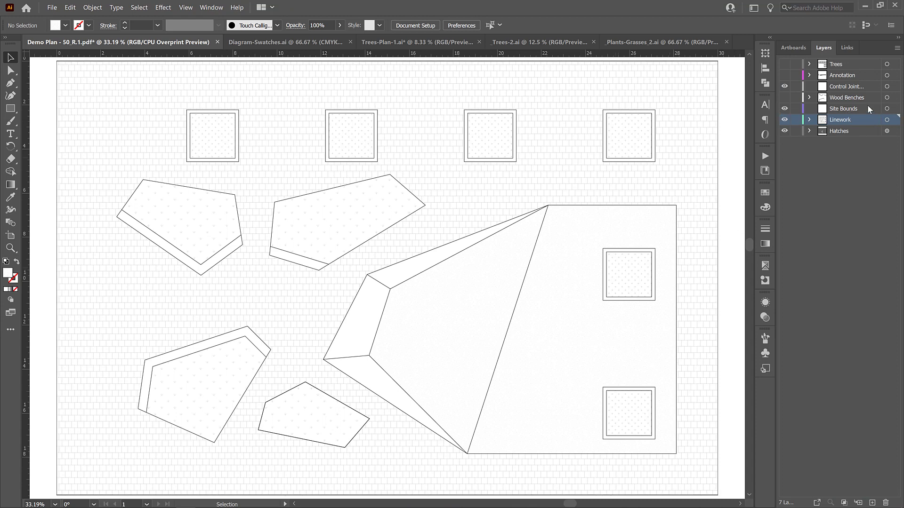
mouse_move(524, 282)
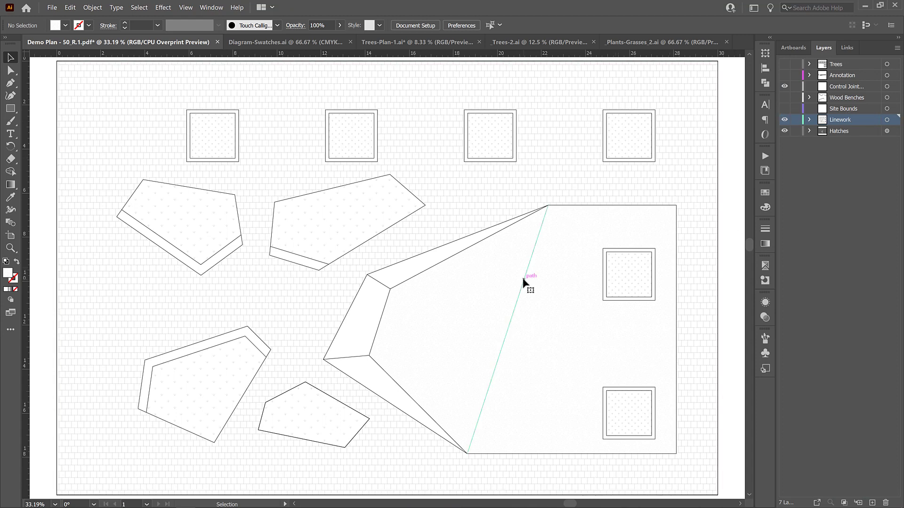
left_click(523, 276)
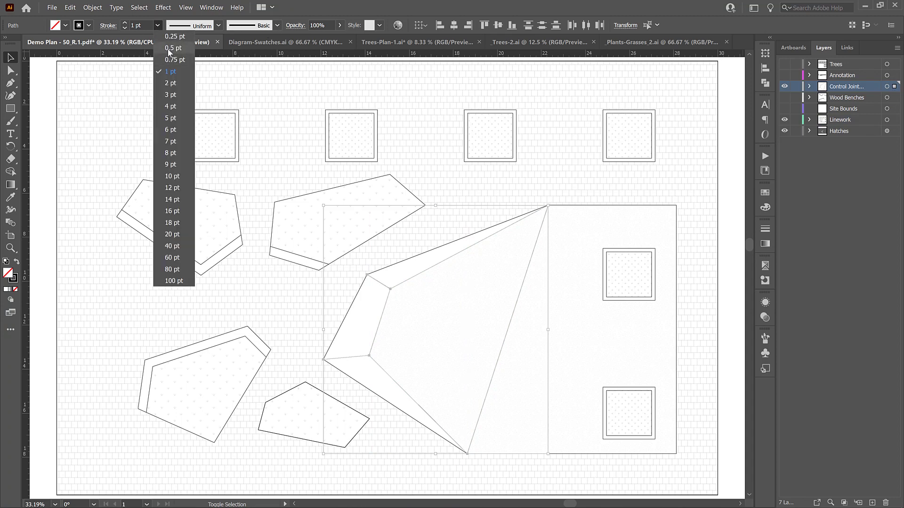
left_click(175, 48)
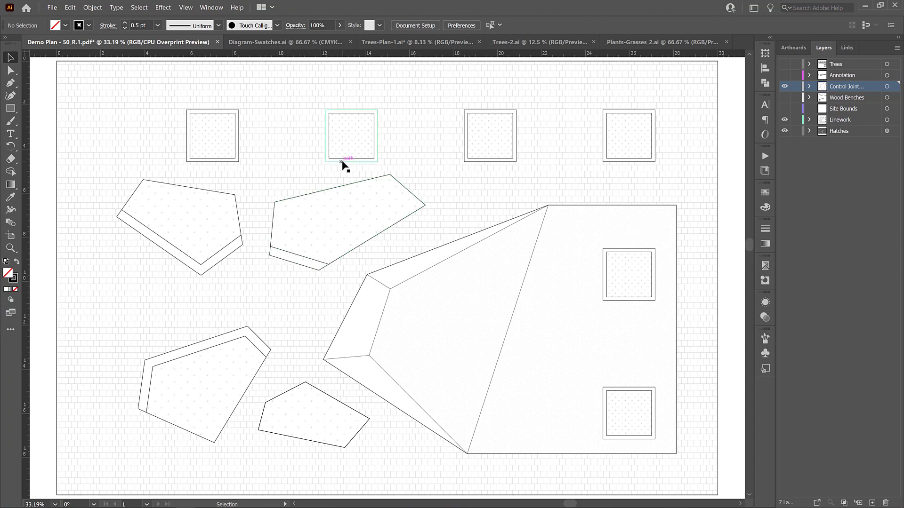
- Thicken the outer planter bed outlines to 1.5 pt
left_click(346, 225)
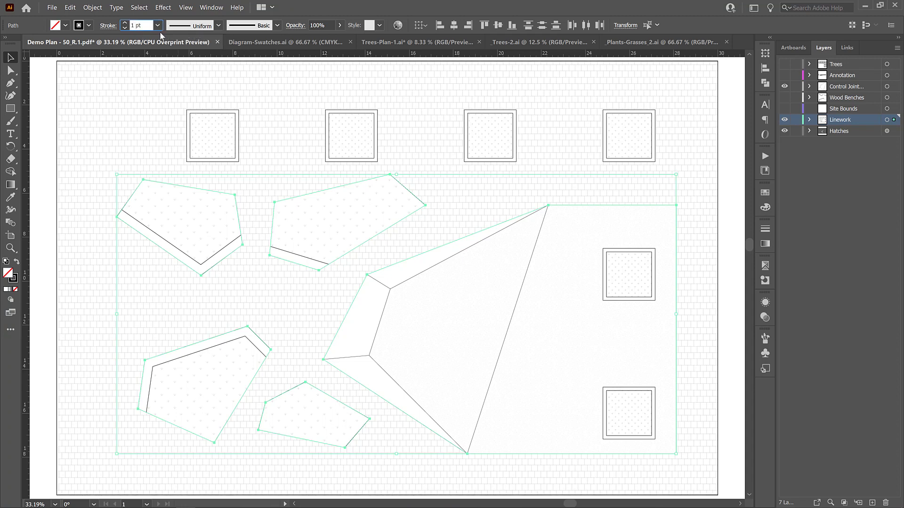
type("1.5 pt")
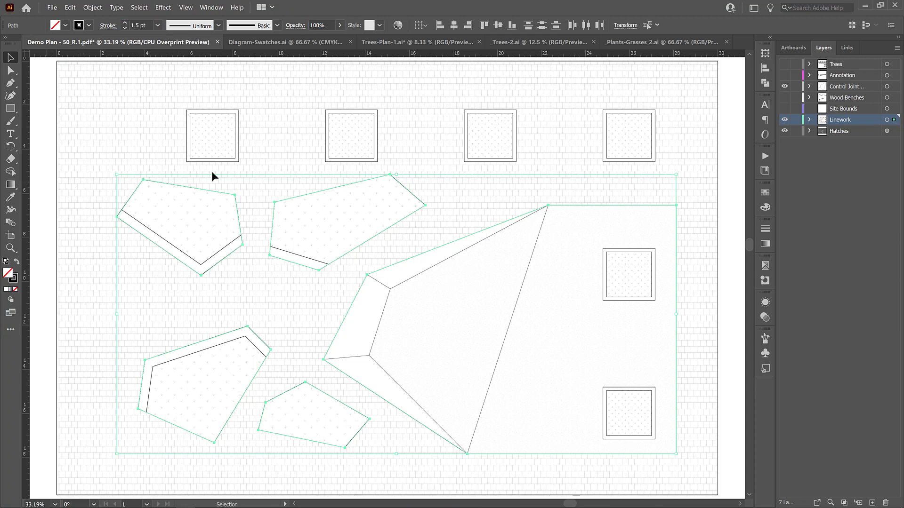
- Show the Trees layer and send the white rectangle behind the 'X Location Detail Plan' title text
left_click(635, 161)
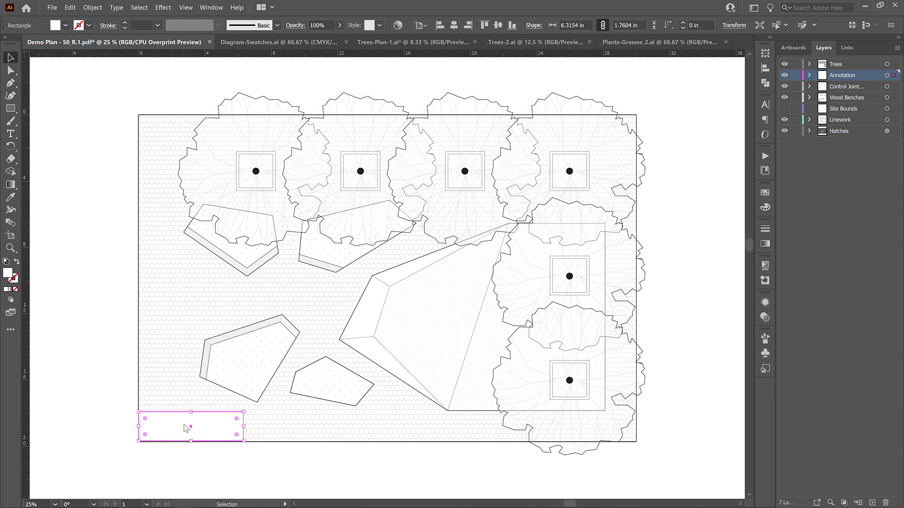
right_click(190, 426)
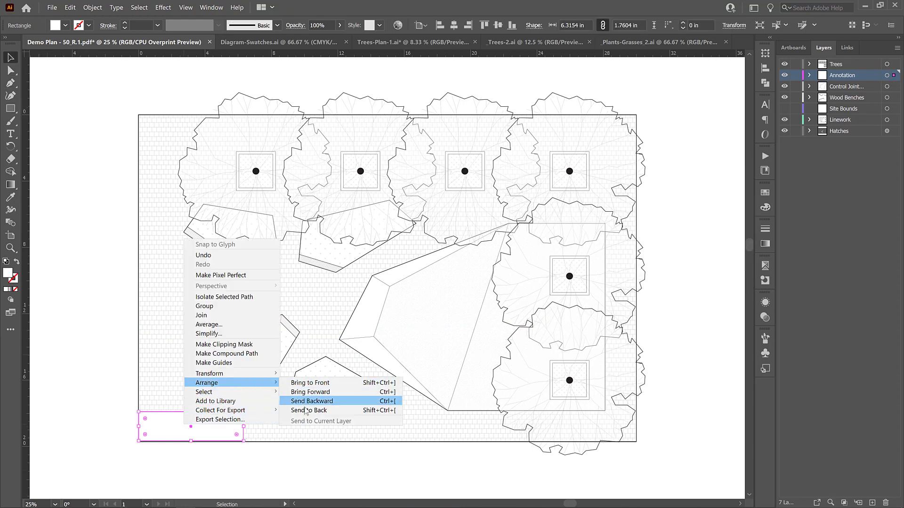
left_click(312, 401)
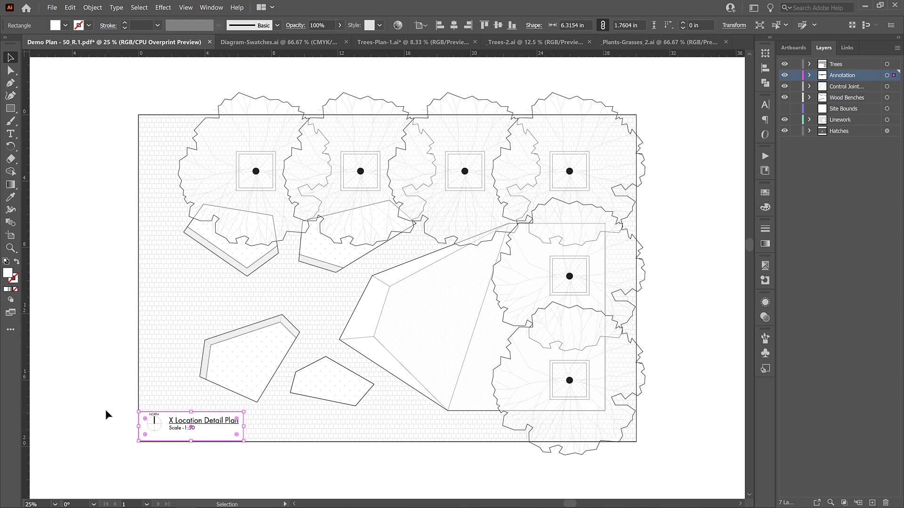
left_click(207, 442)
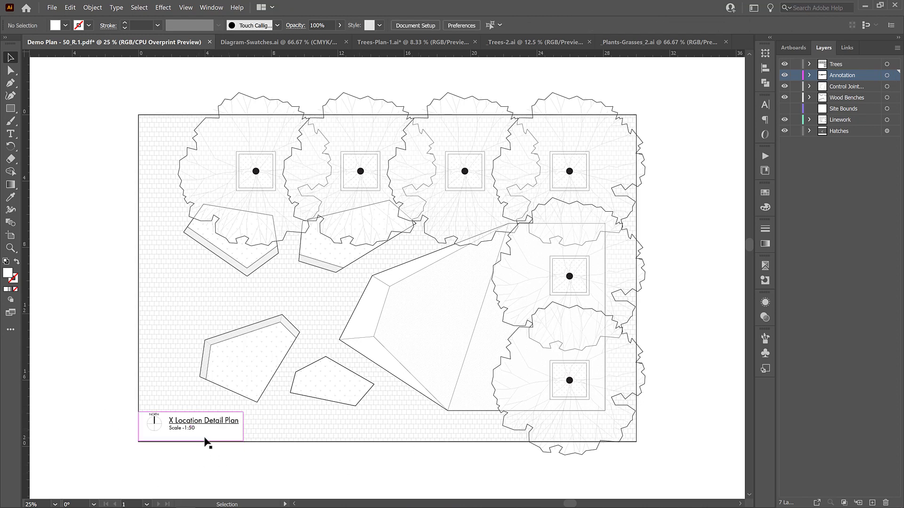
left_click(191, 427)
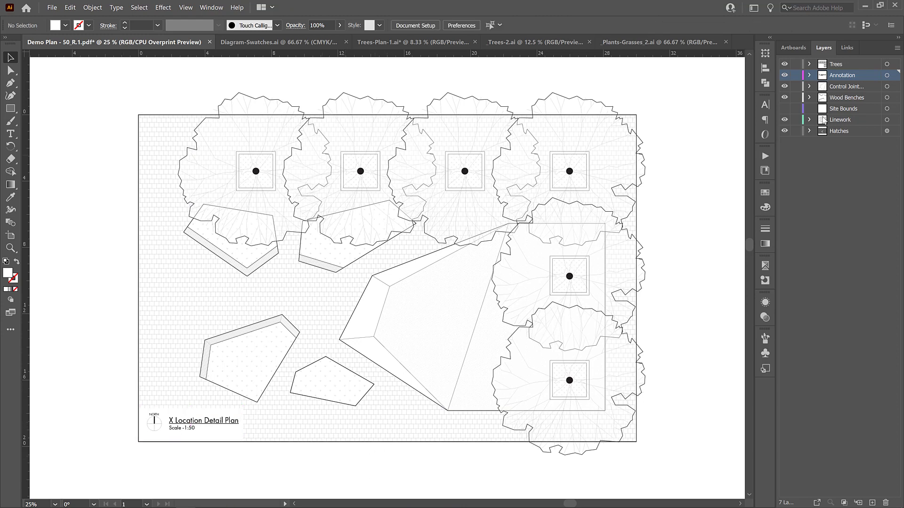
- Make Hatches the working layer and bring up the Color panel mixer
left_click(842, 131)
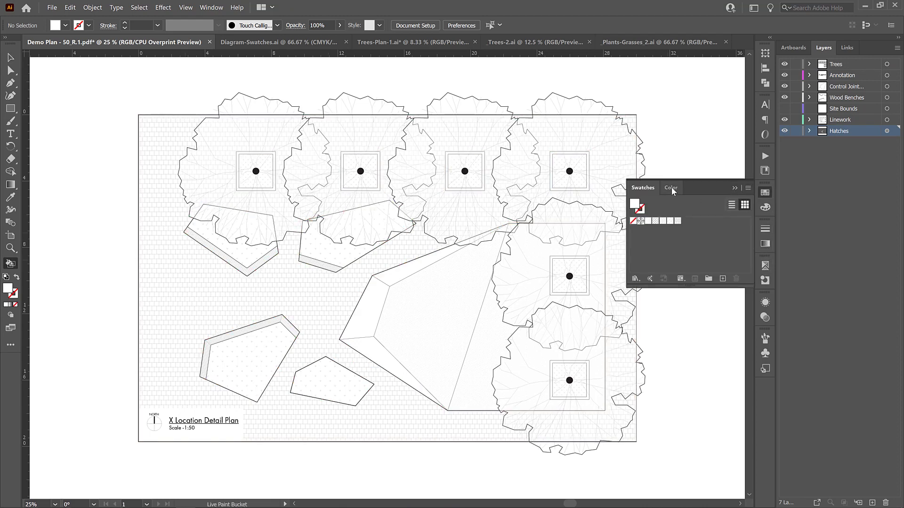
left_click(670, 188)
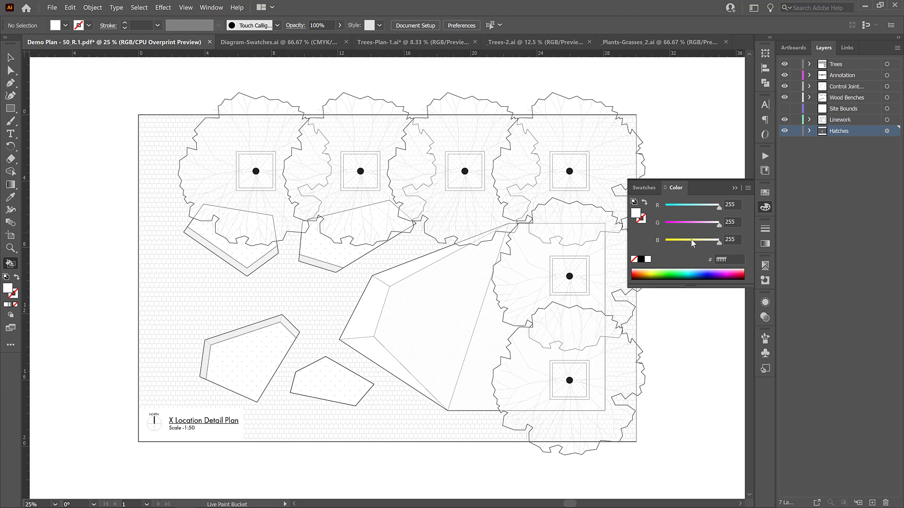
left_click(747, 188)
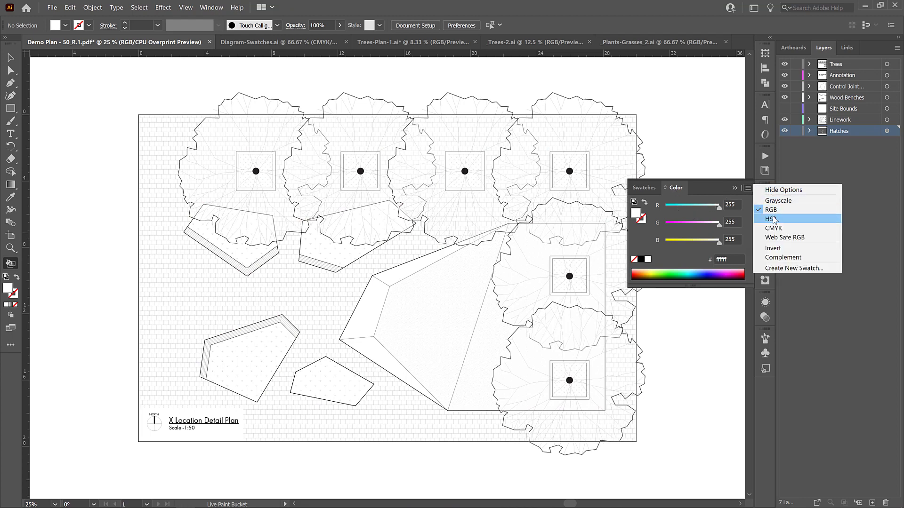
left_click(773, 228)
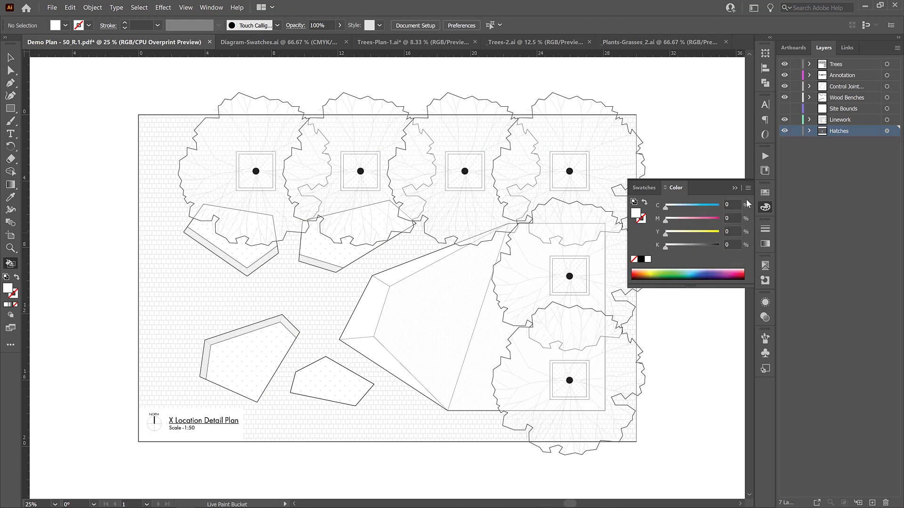
- Switch the colour sliders to RGB and set the fill to pure white
left_click(747, 189)
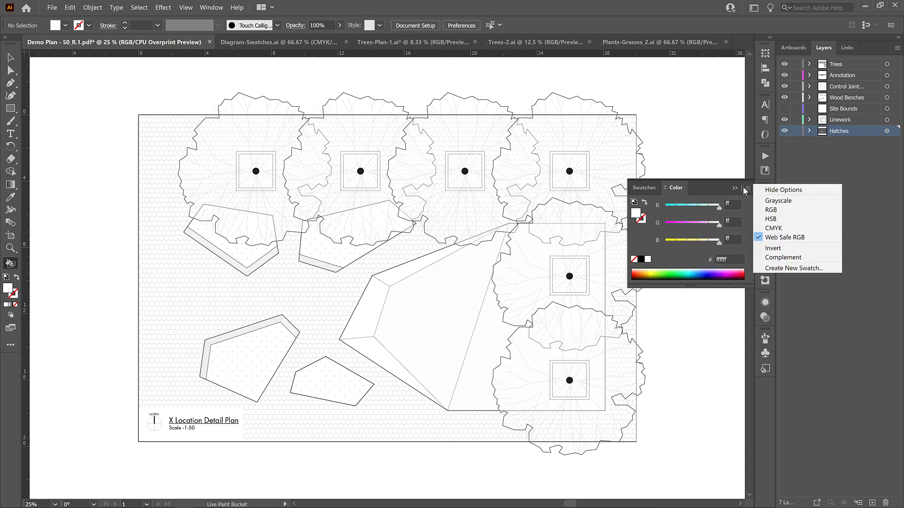
mouse_move(771, 209)
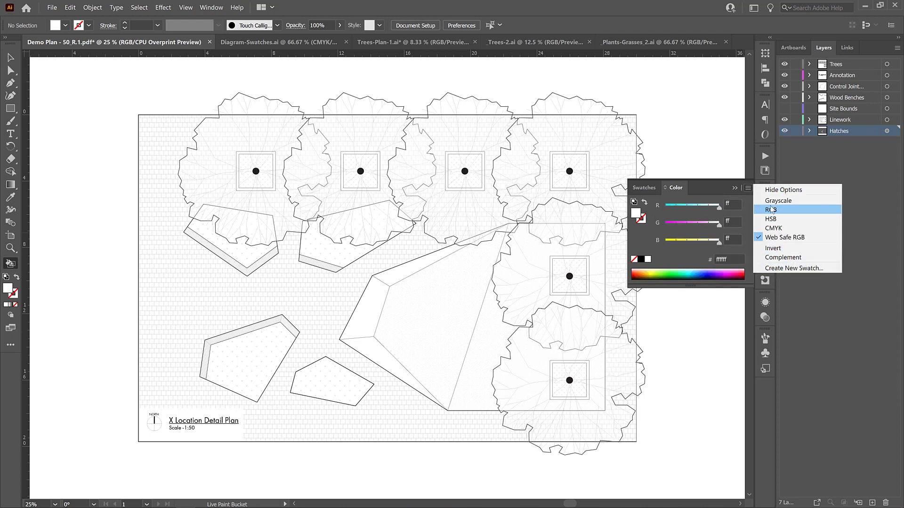
left_click(770, 209)
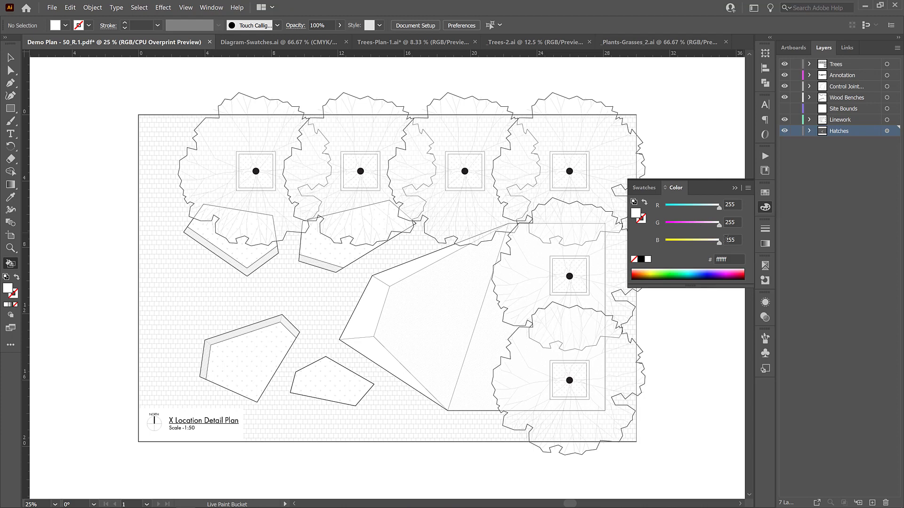
mouse_move(688, 264)
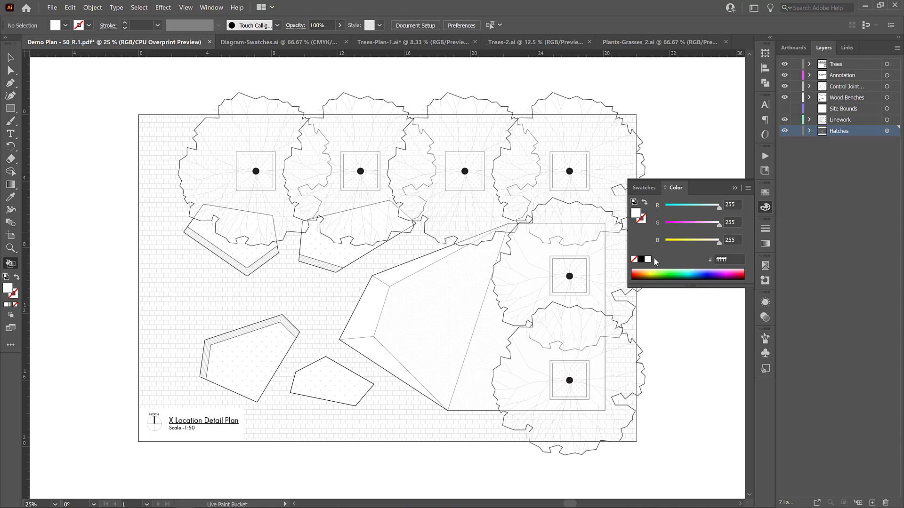
left_click(748, 187)
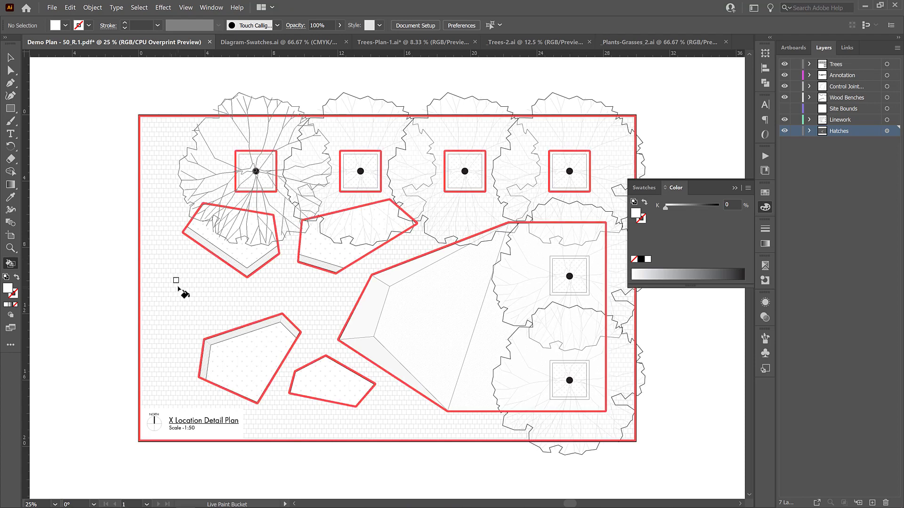
- Save the plan as Adobe PDF 'Demo Plan - 50_R.1', replacing the existing file
left_click(51, 7)
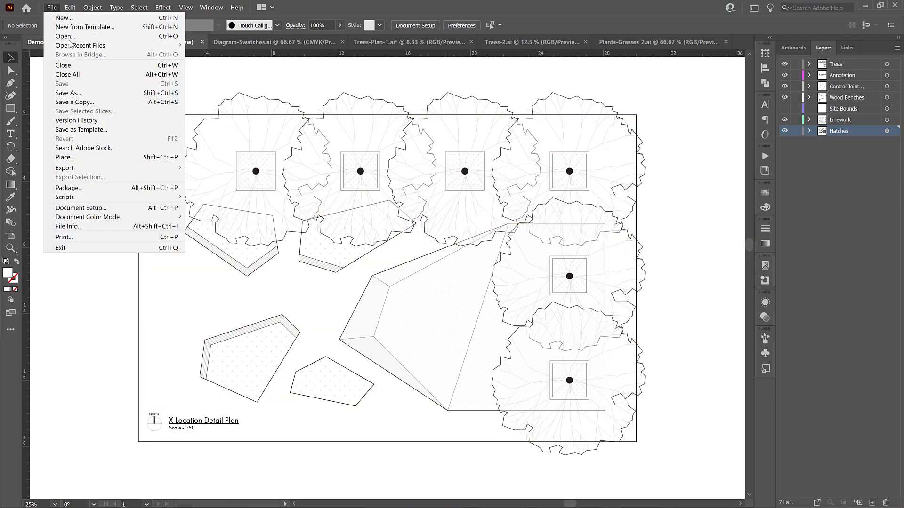
left_click(68, 93)
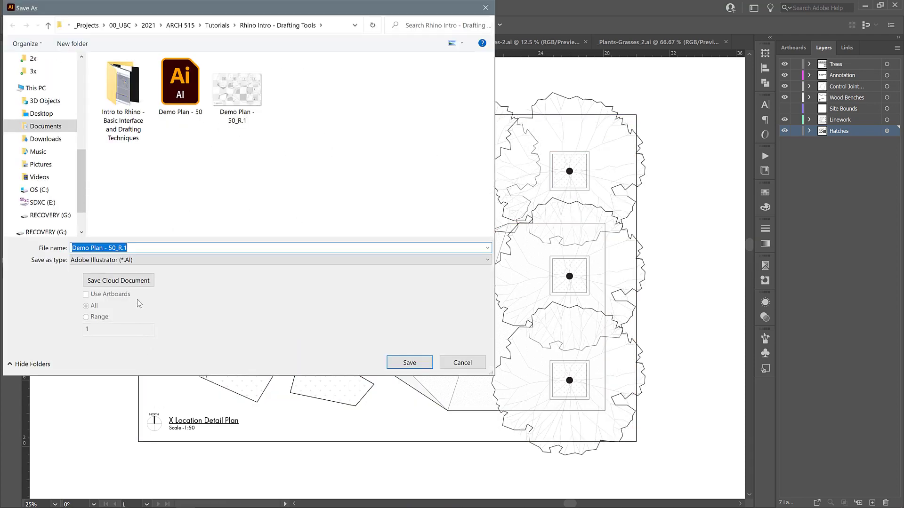
left_click(280, 260)
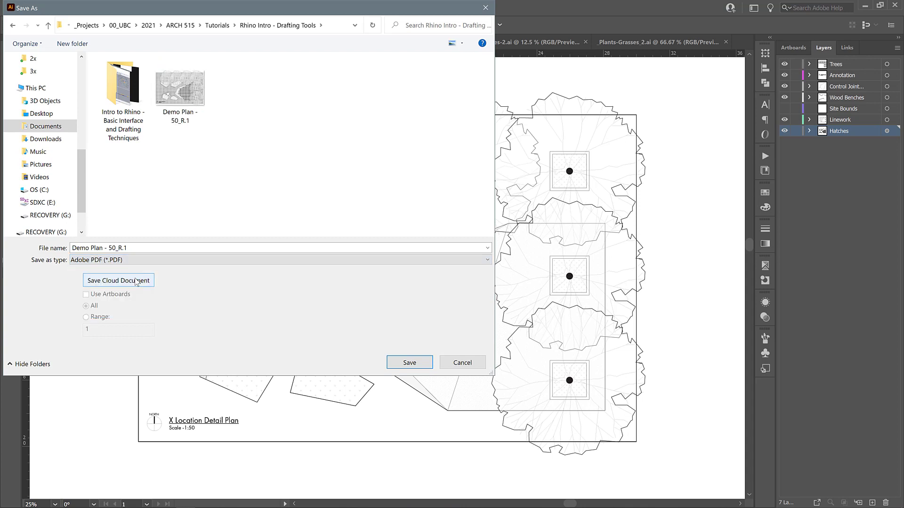
left_click(409, 362)
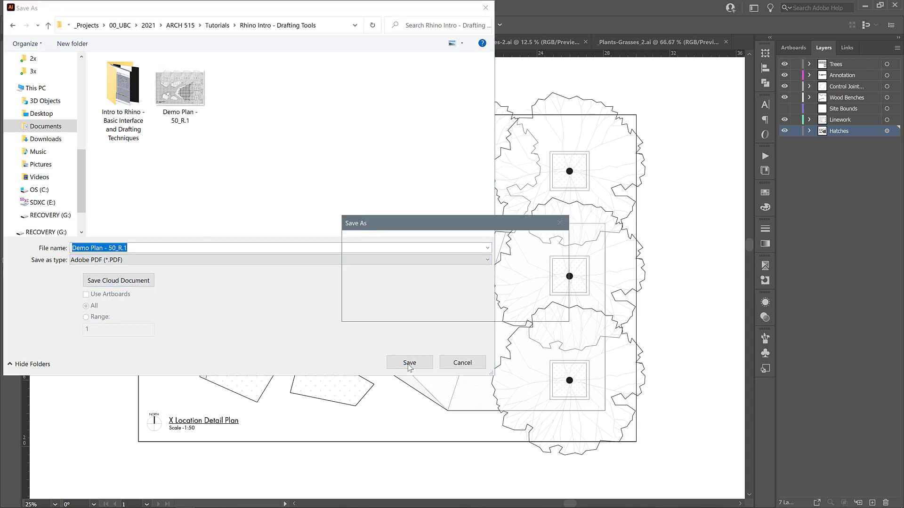
left_click(410, 362)
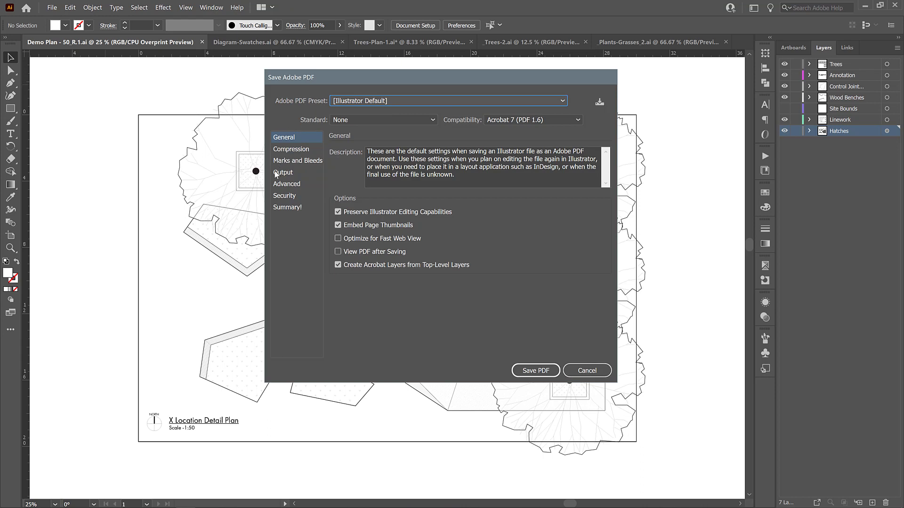
- Review the Summary and Output settings and write out the PDF
left_click(287, 208)
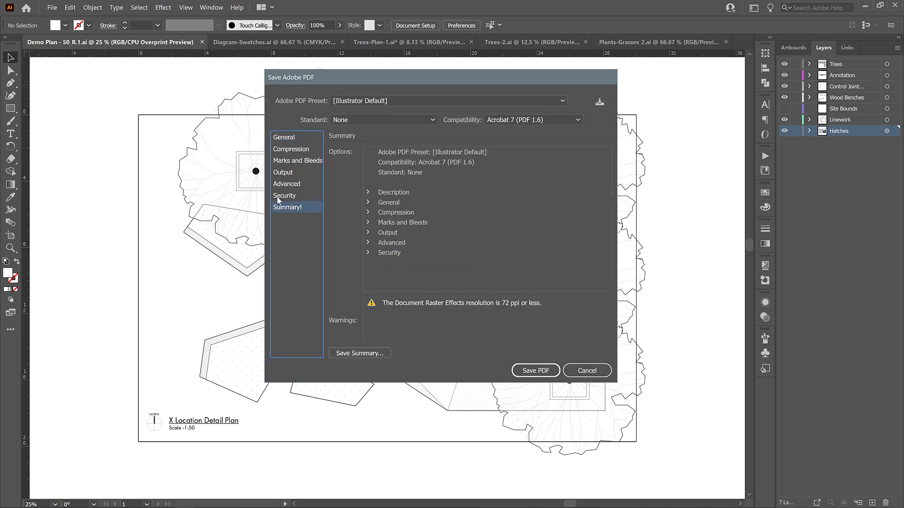
left_click(283, 171)
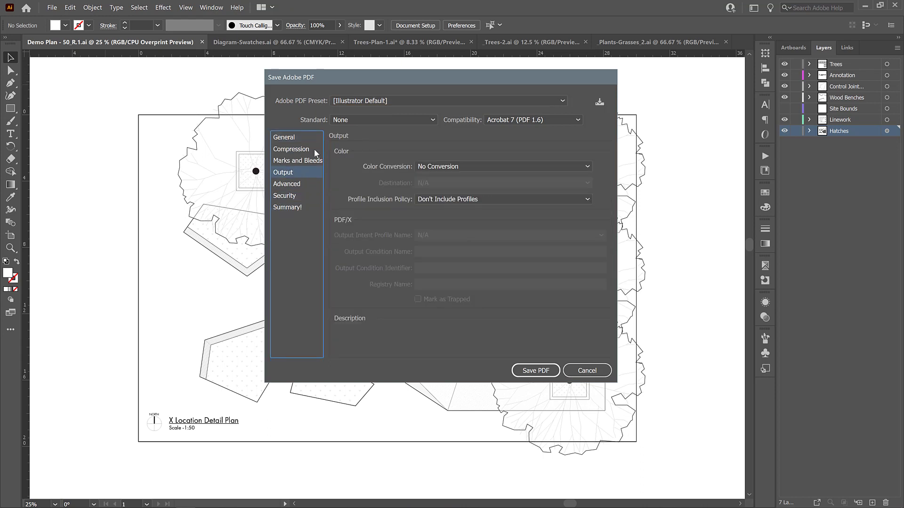
left_click(535, 370)
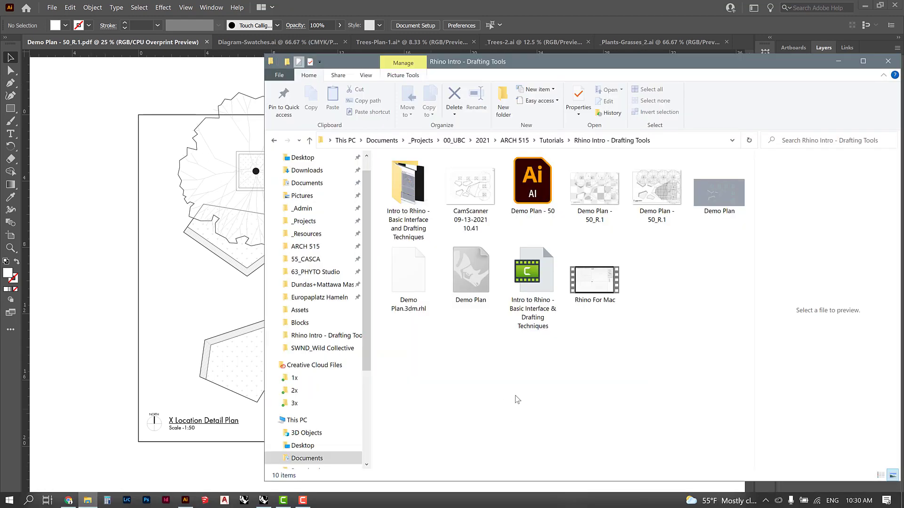
mouse_move(657, 187)
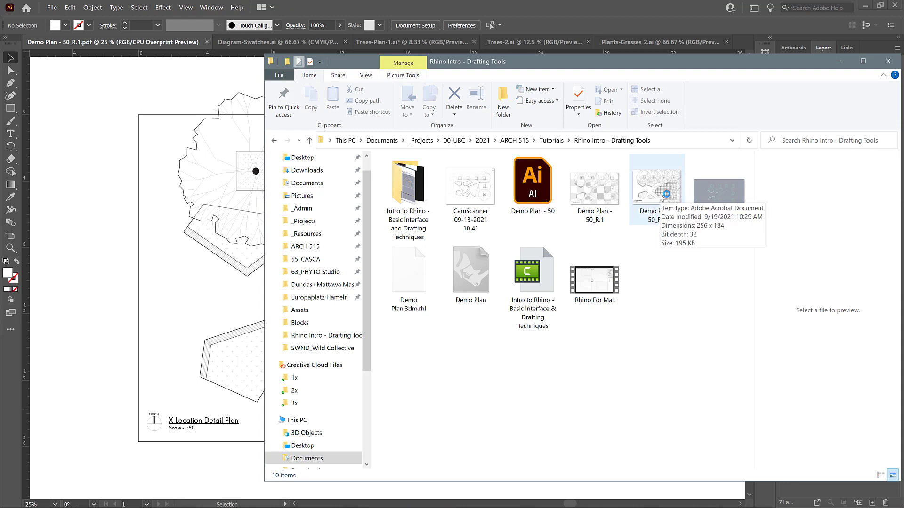
- Open the exported Demo Plan - 50_R.1 PDF in Acrobat Pro DC from File Explorer
double_click(656, 187)
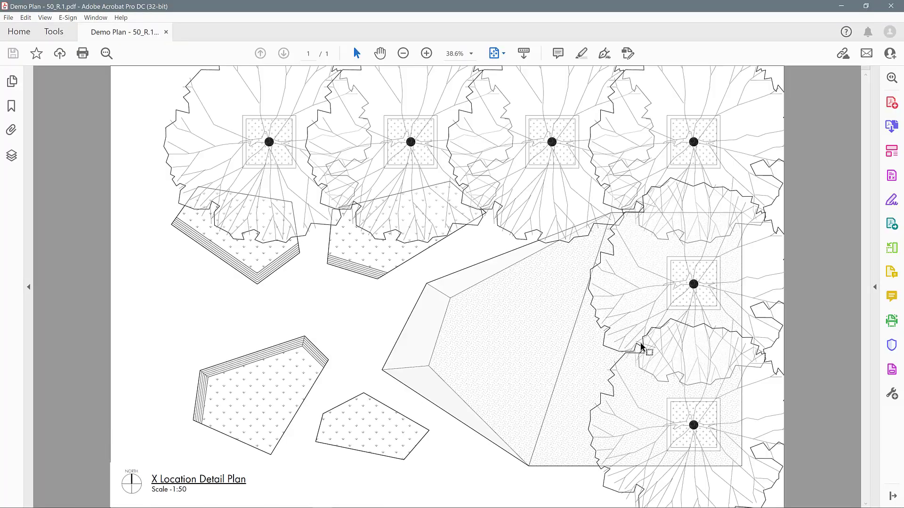
mouse_move(797, 106)
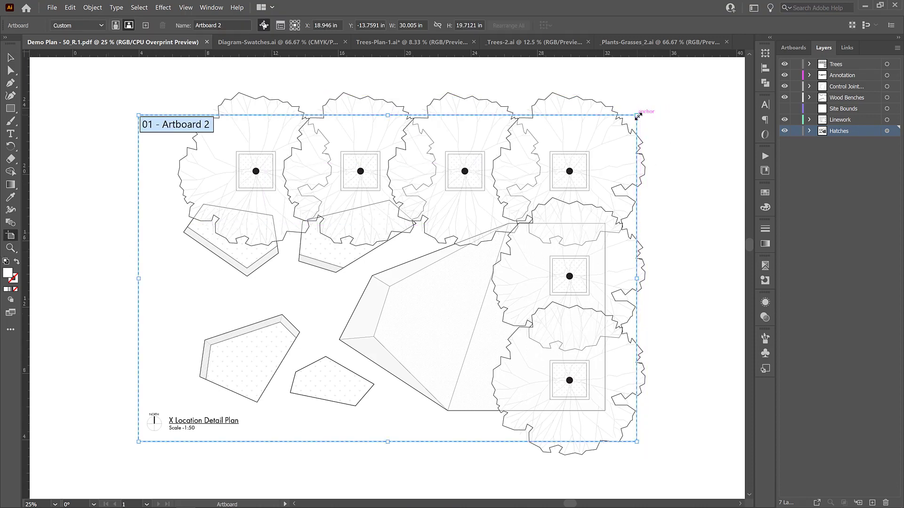
- Drag the artboard's top-right corner outward so a margin surrounds the whole plan
left_click_drag(639, 115, 661, 91)
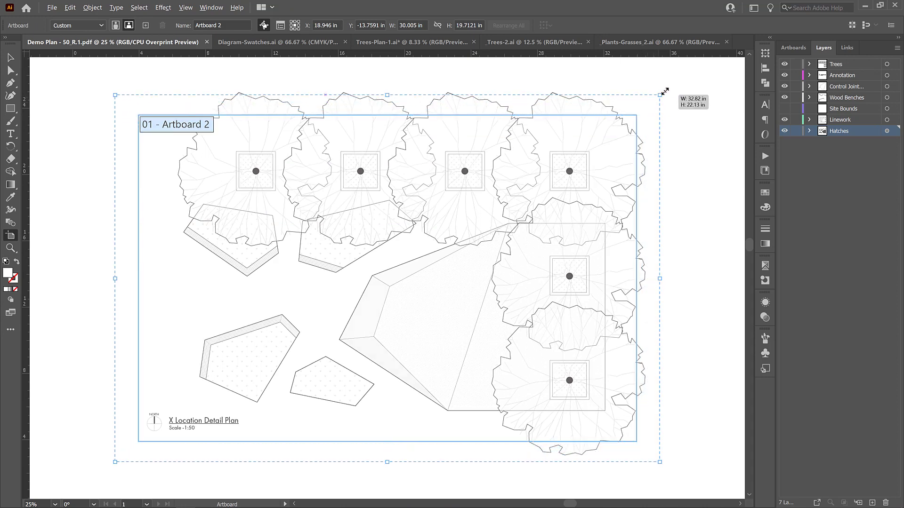
left_click_drag(662, 91, 669, 84)
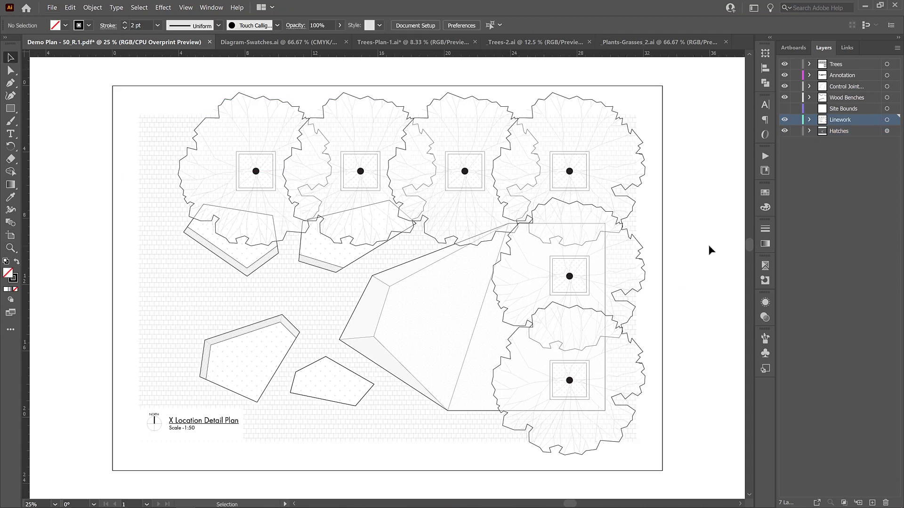
mouse_move(718, 238)
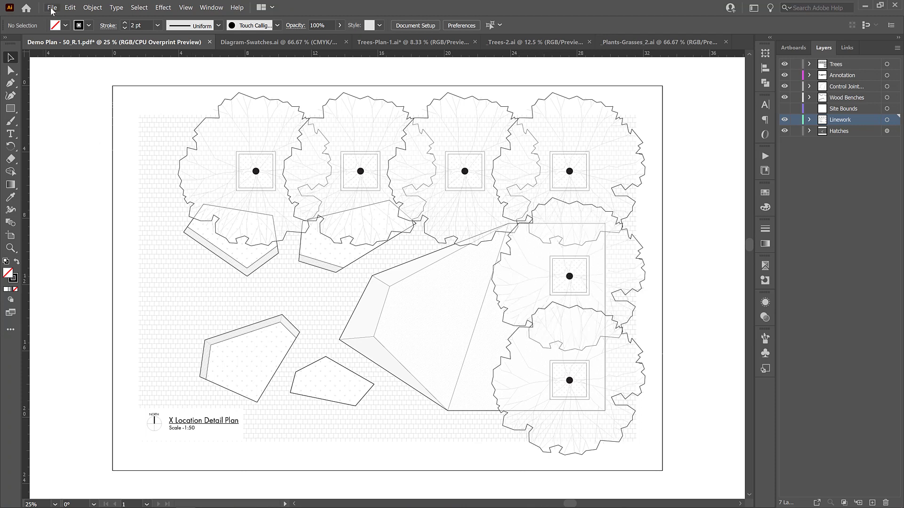
- Save the plan via Save As in Adobe Illustrator (*.AI) format as Demo Plan - 50_R.1.ai, accepting the options
left_click(51, 7)
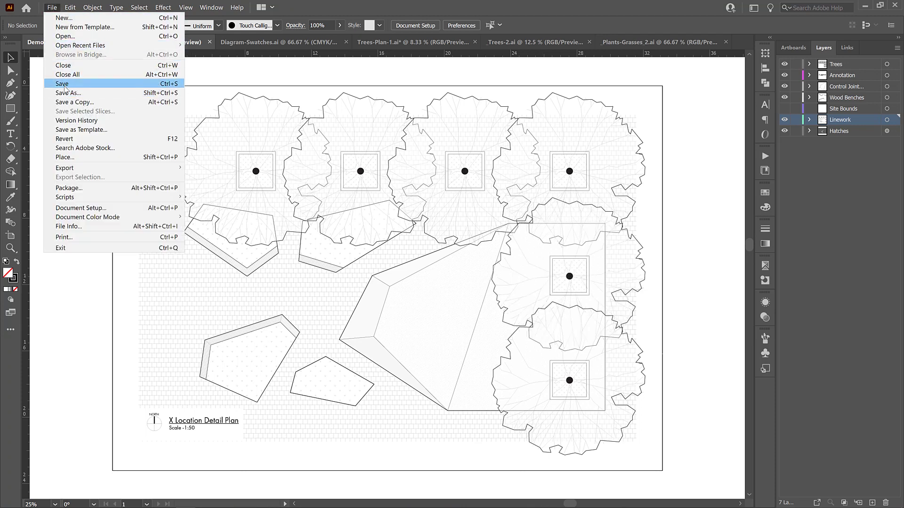
left_click(62, 84)
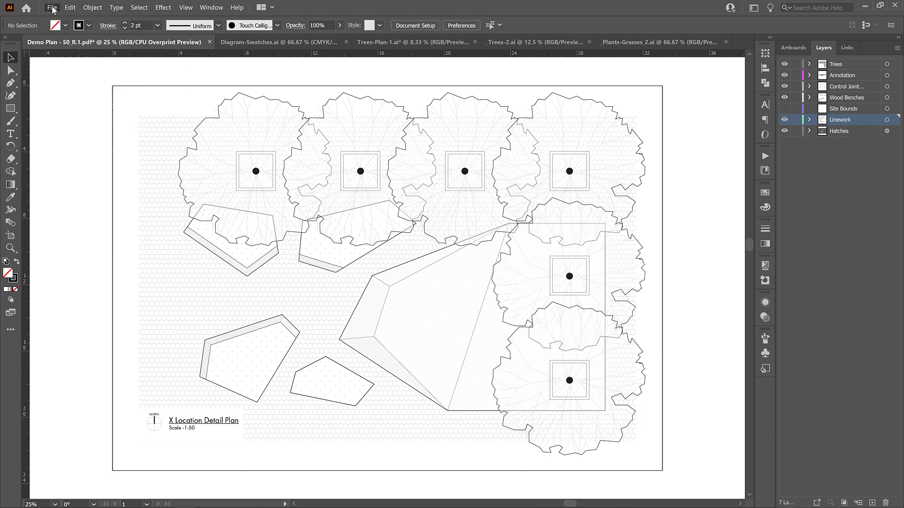
left_click(51, 7)
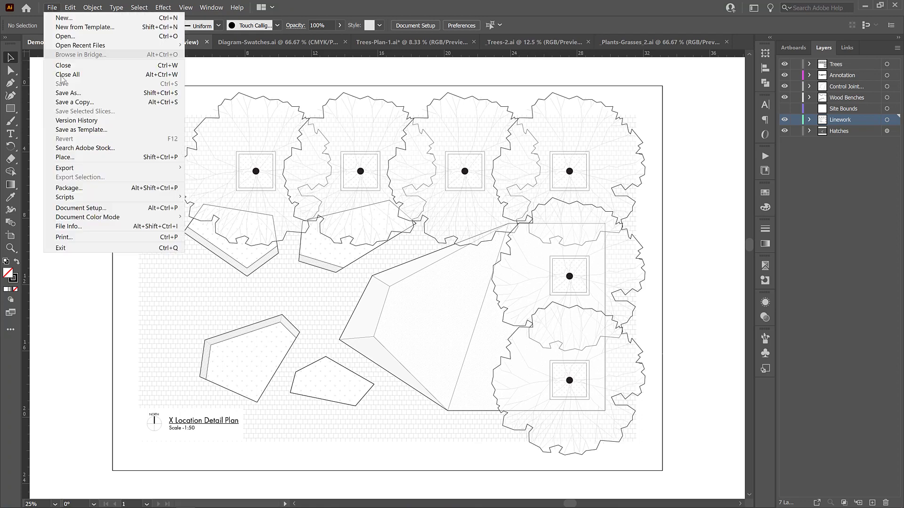
left_click(68, 93)
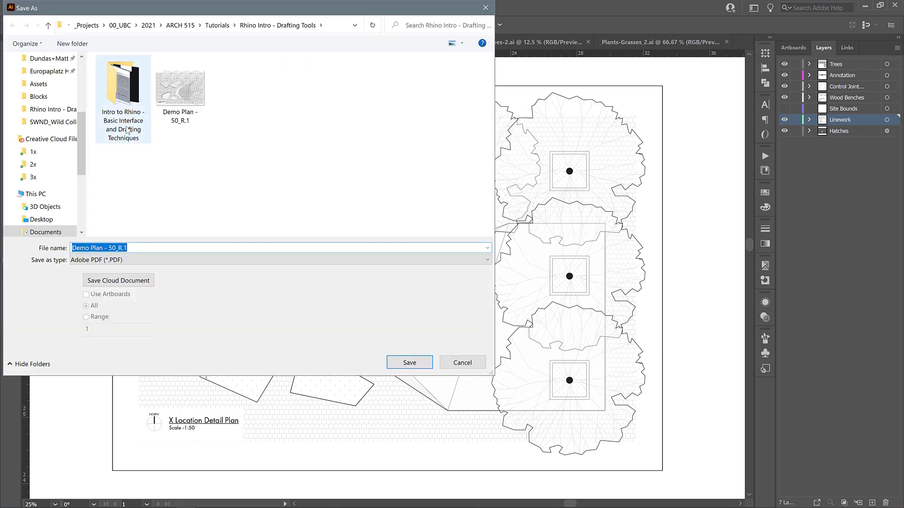
left_click(278, 260)
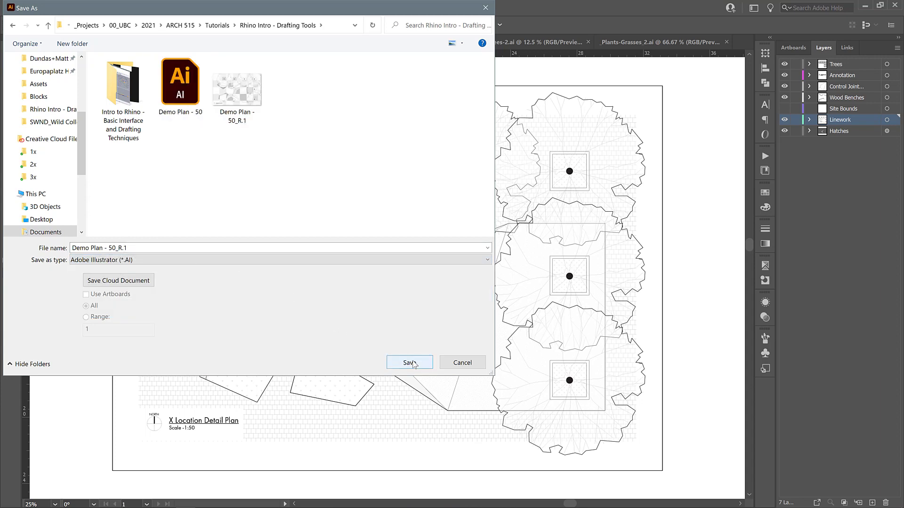
left_click(409, 362)
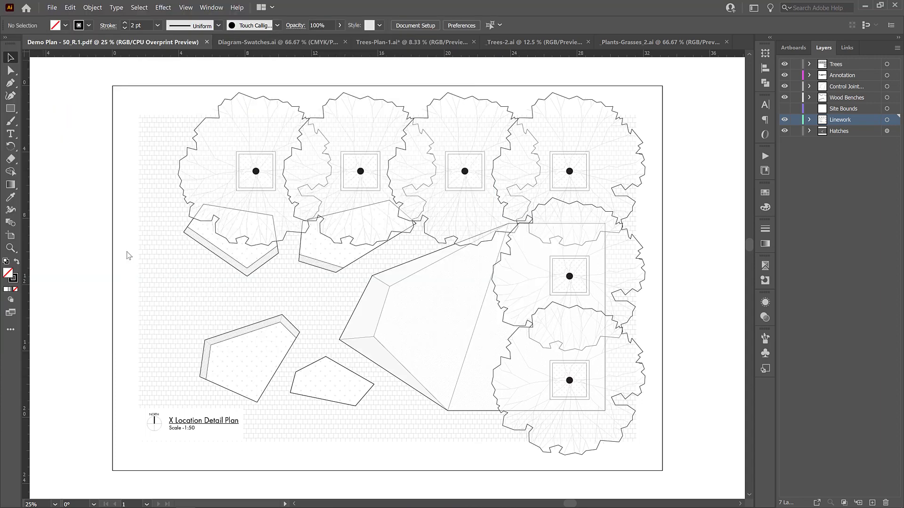
key("Ctrl+S")
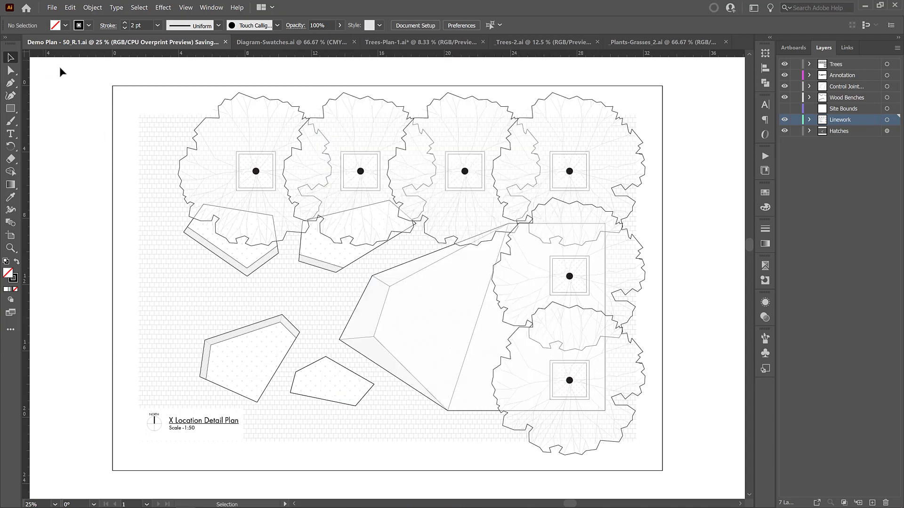